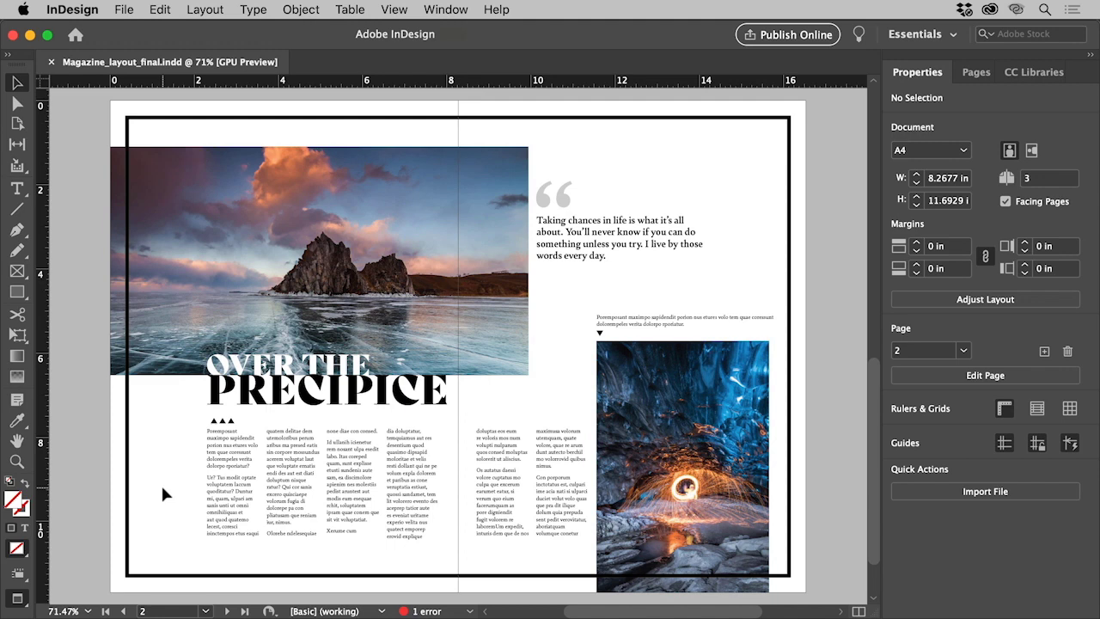
mouse_move(117, 19)
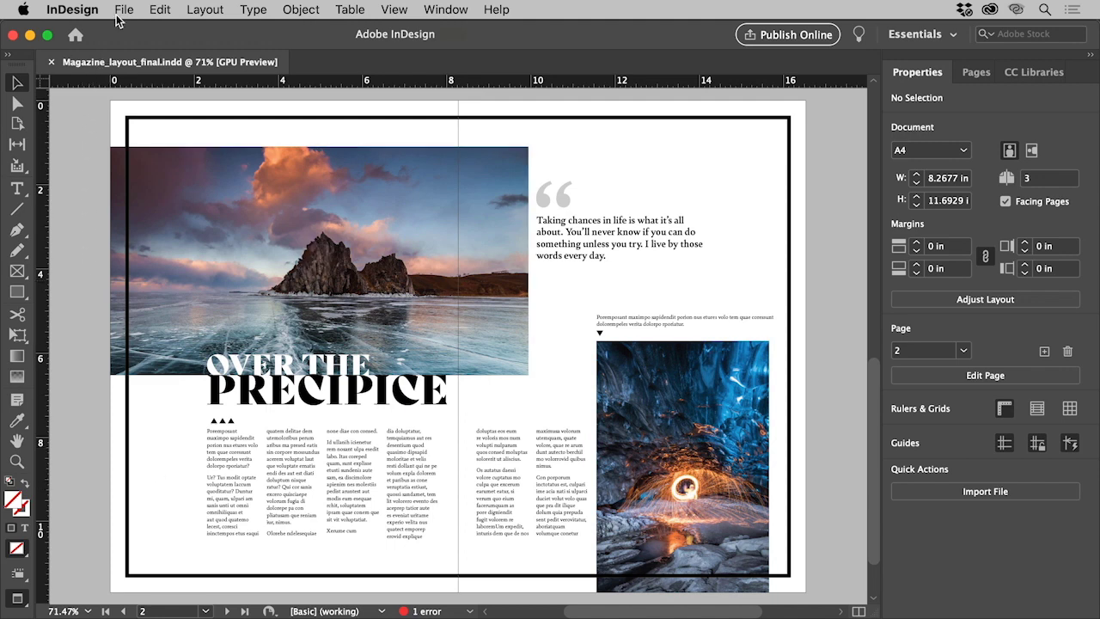
Step: Open the File menu to reach the New Document option
click(124, 9)
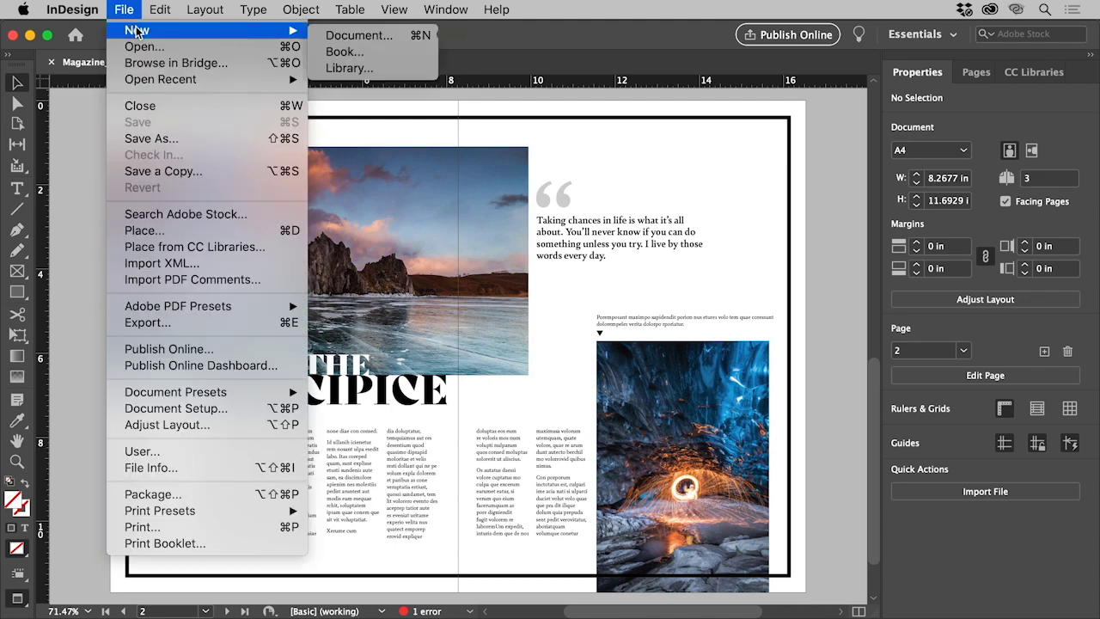
mouse_move(361, 35)
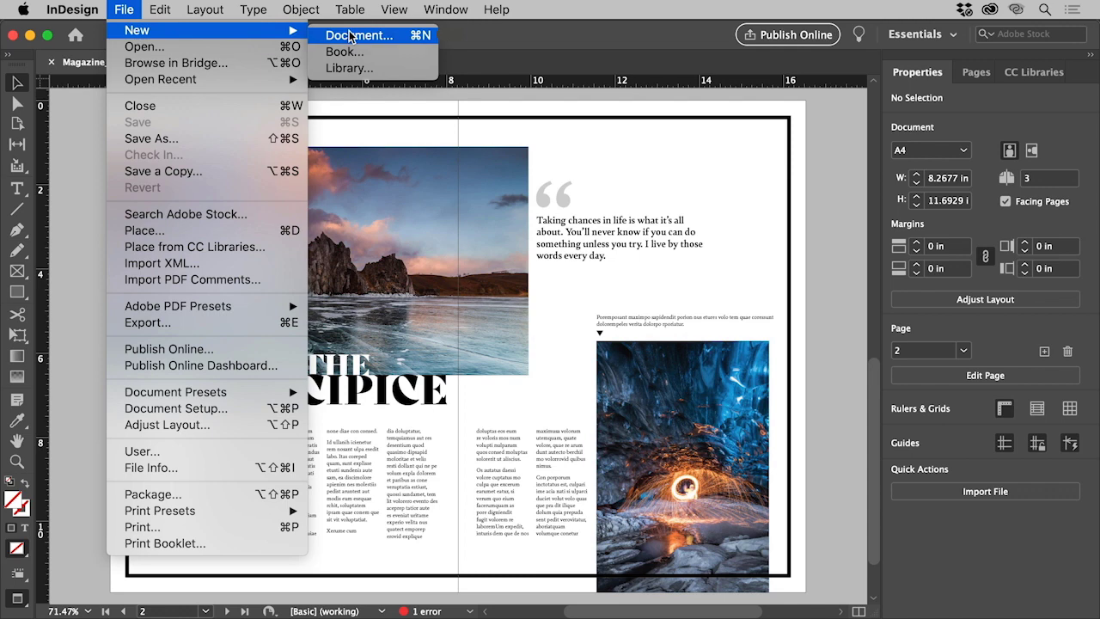
Step: Start a new print document using the A4 preset (49p7.276 by 70p1.89)
click(368, 35)
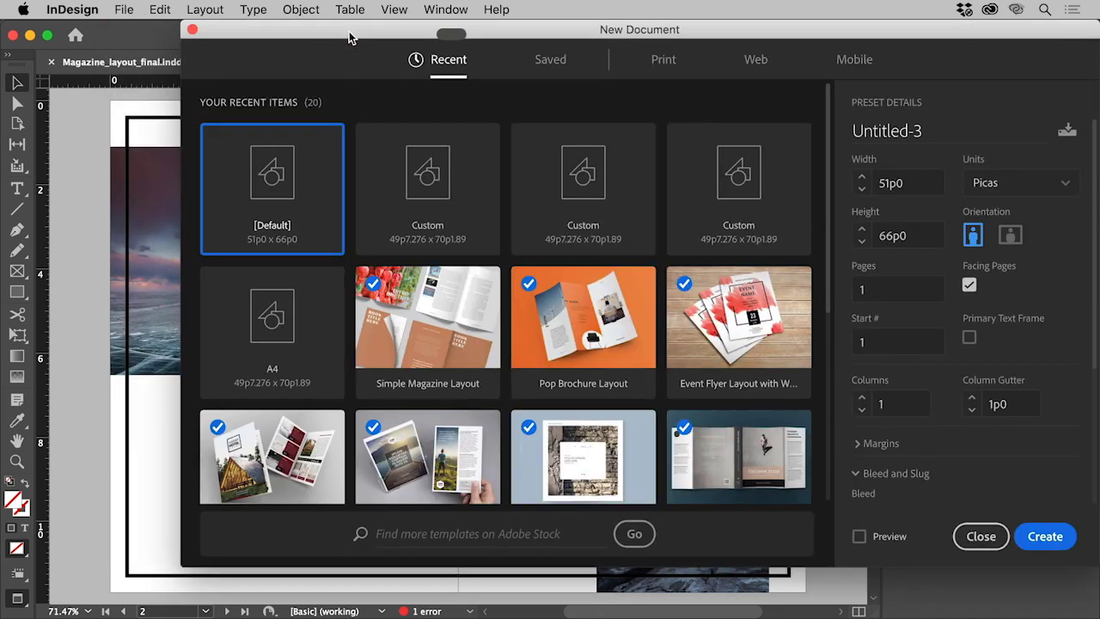
mouse_move(622, 103)
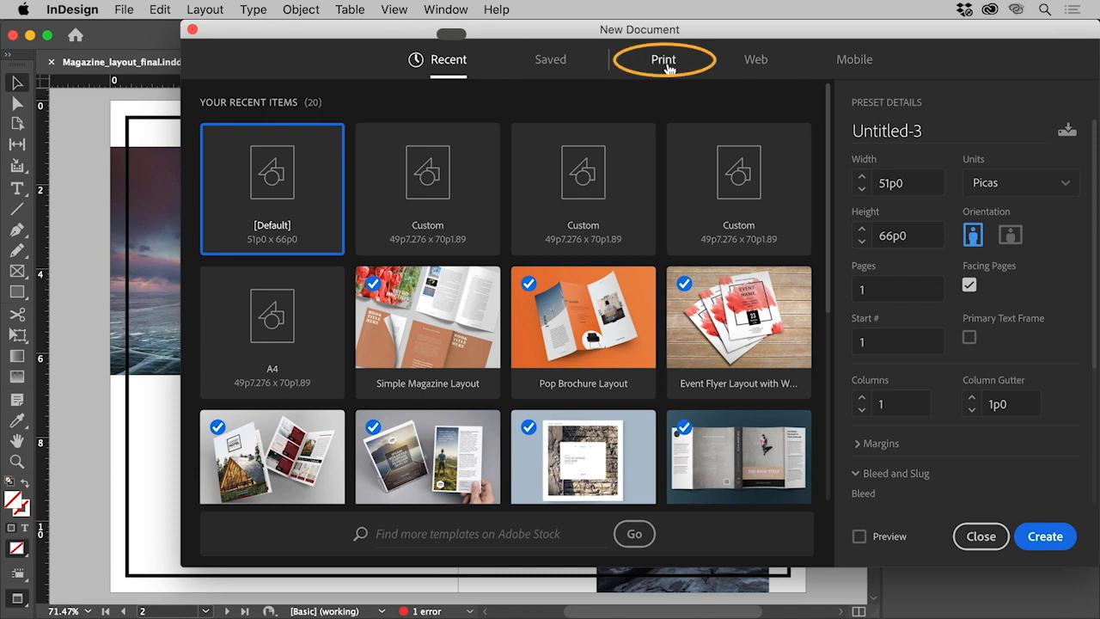
click(663, 60)
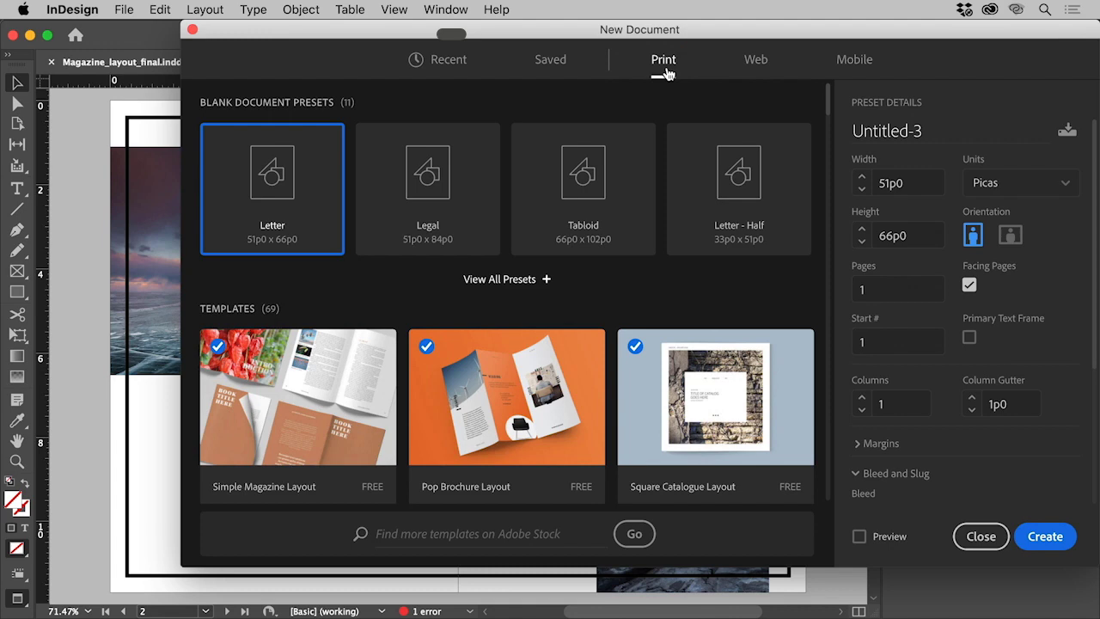
mouse_move(523, 284)
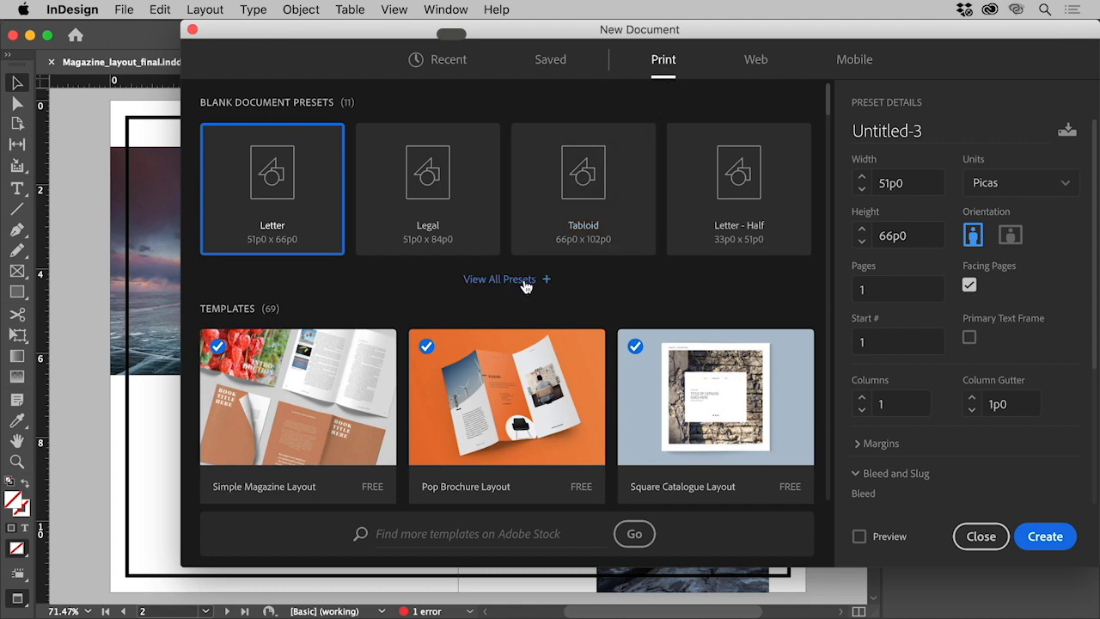
click(499, 278)
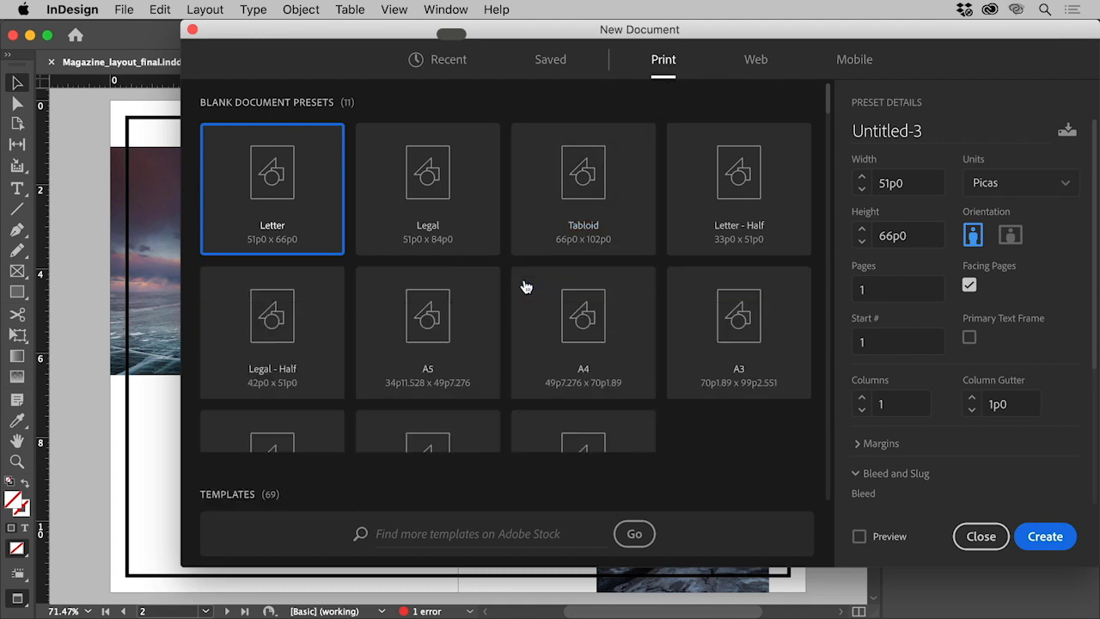
mouse_move(581, 336)
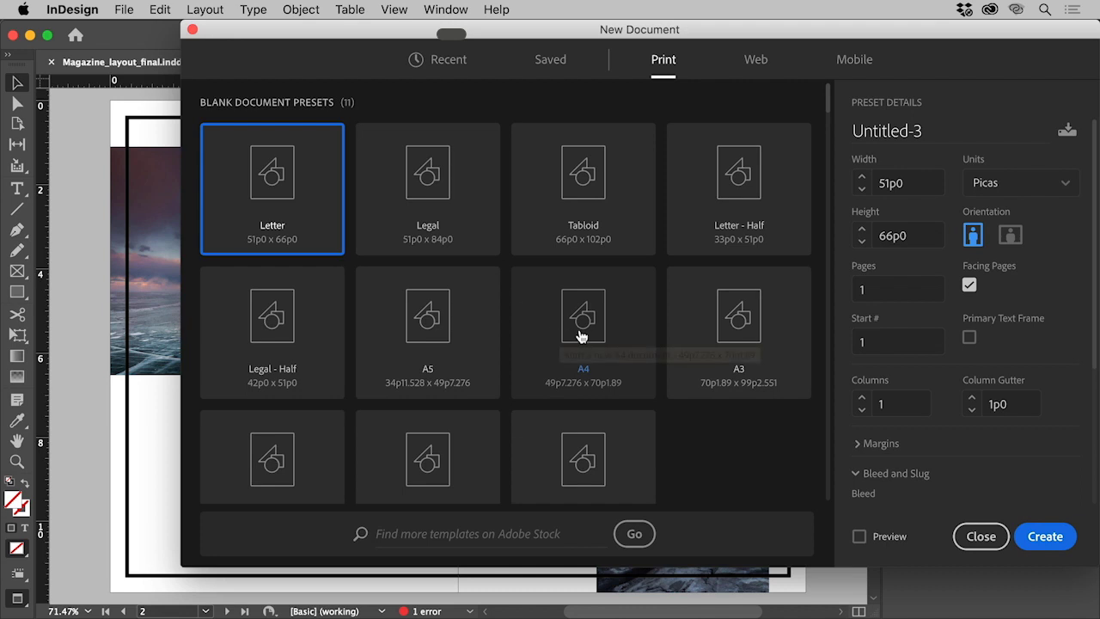
mouse_move(623, 335)
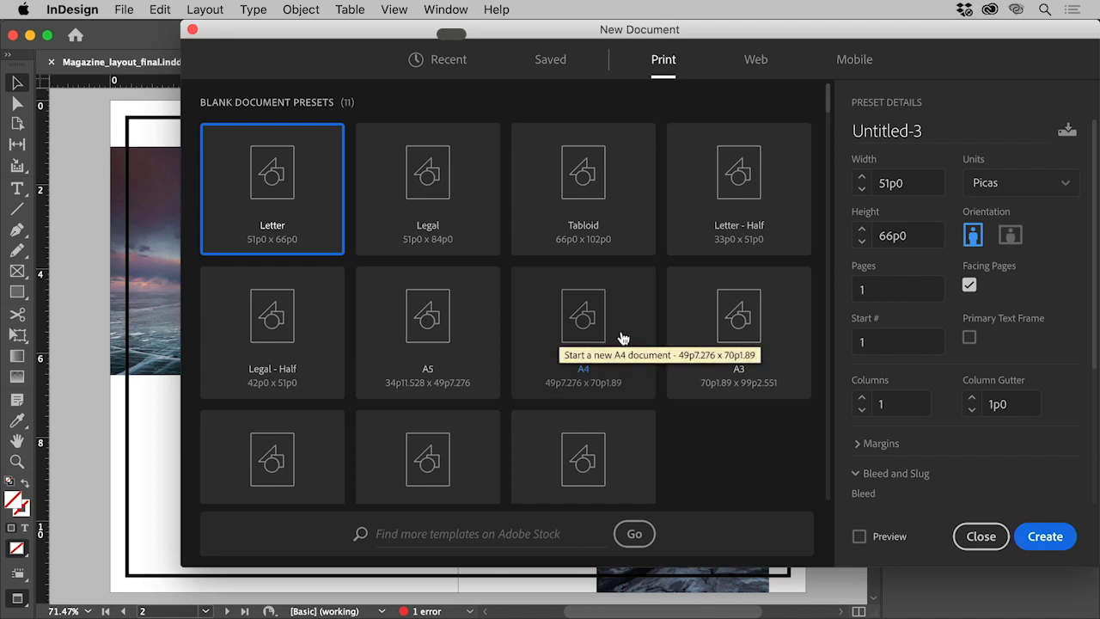
click(582, 333)
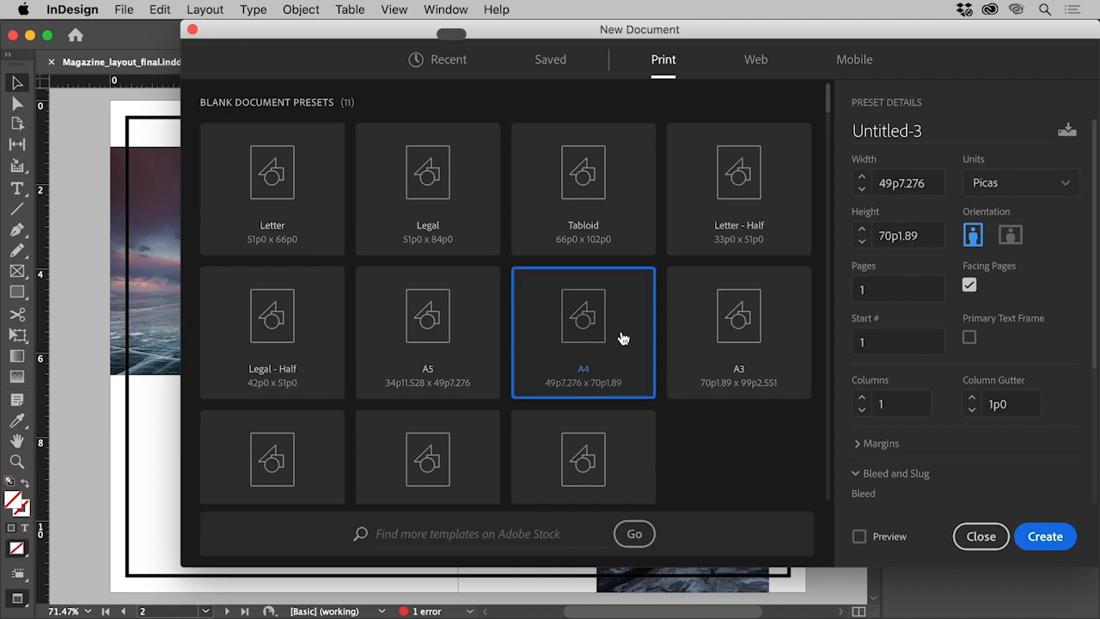
Step: Name the preset 'Magazine', with Inches units, 3 pages and 0.125 in bleed
click(912, 130)
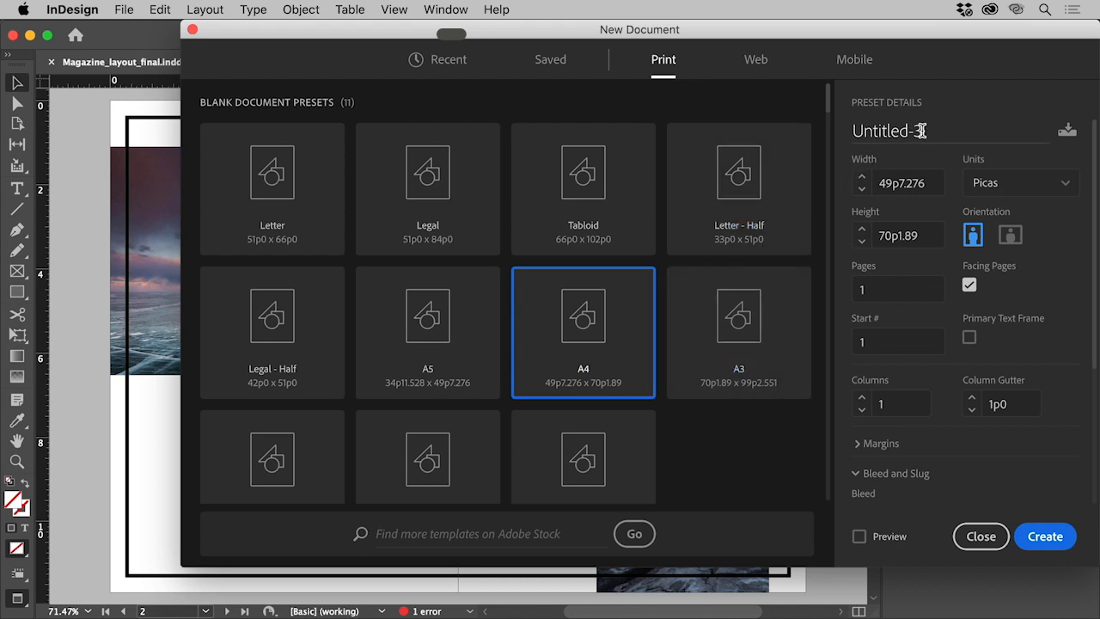
double_click(886, 130)
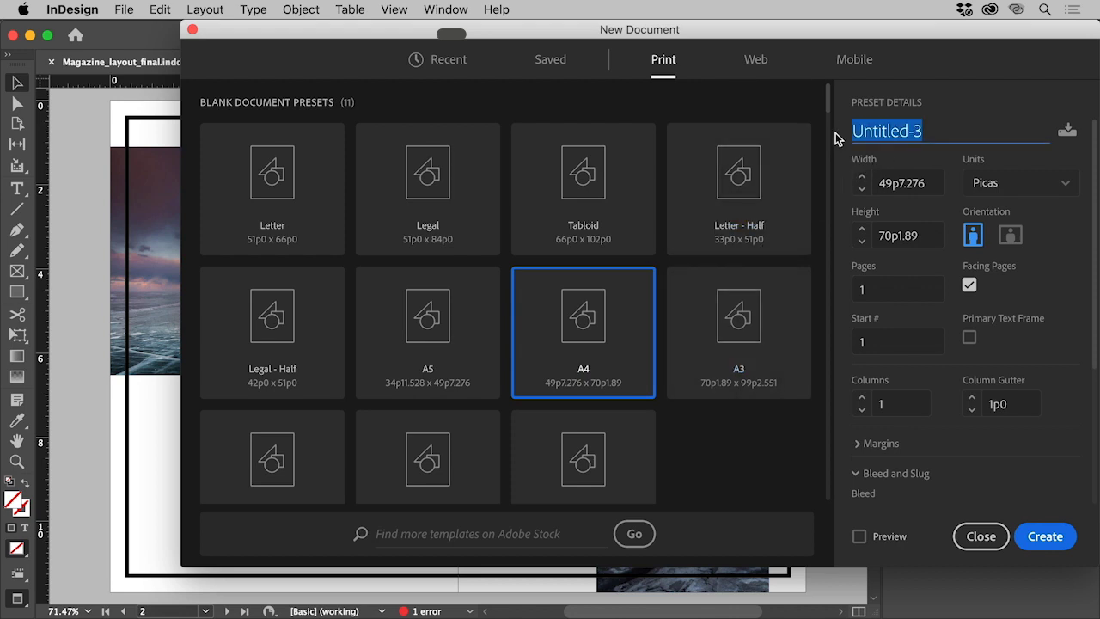
text(Magazine)
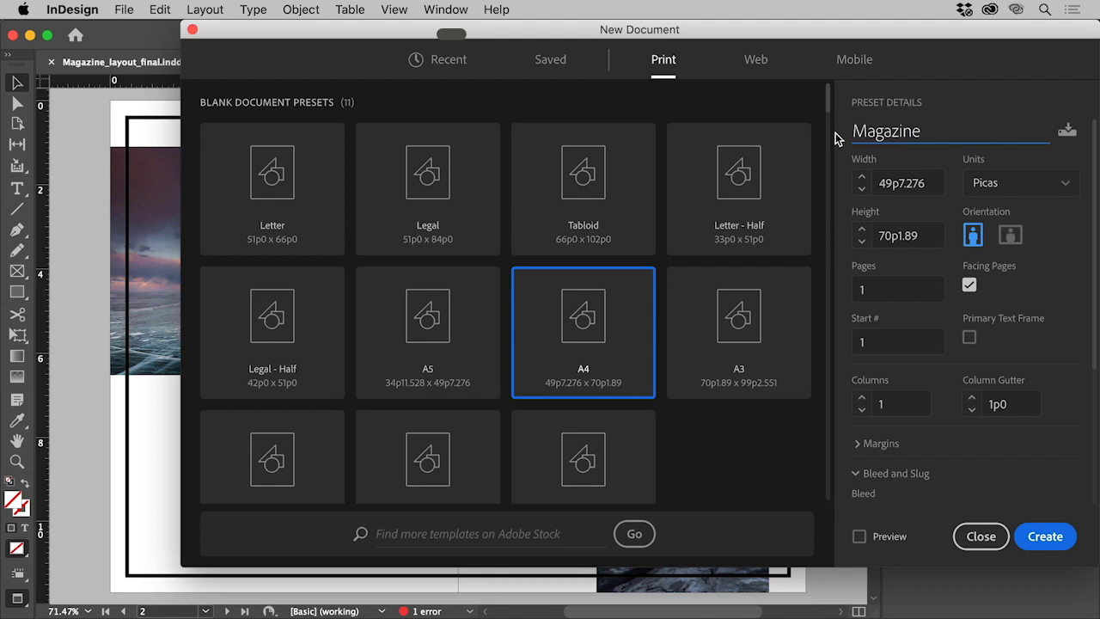
mouse_move(979, 183)
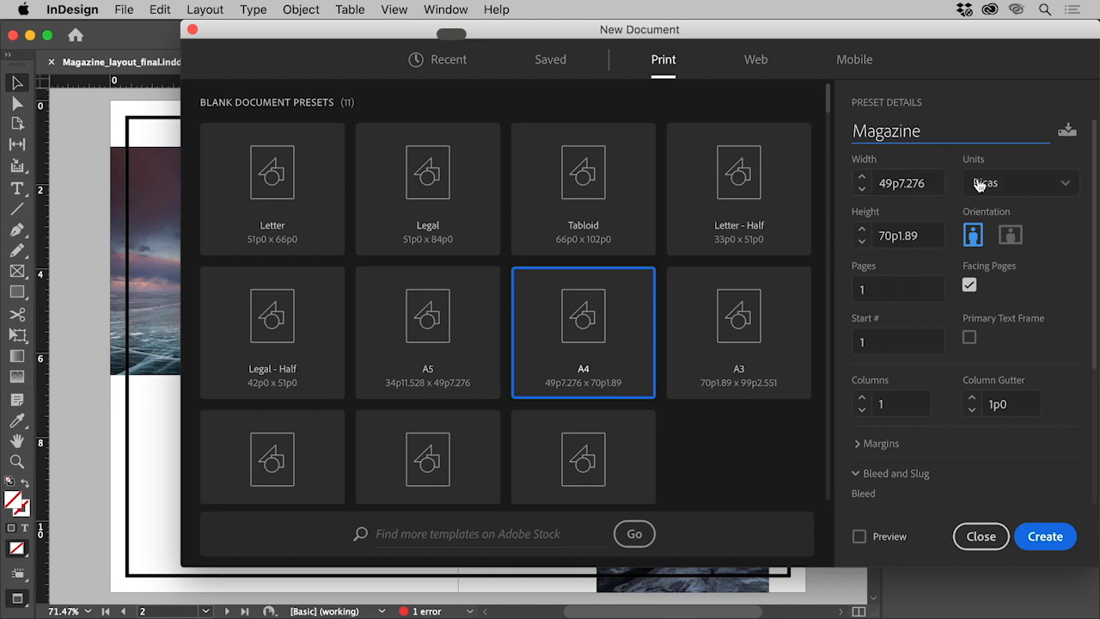
click(1018, 182)
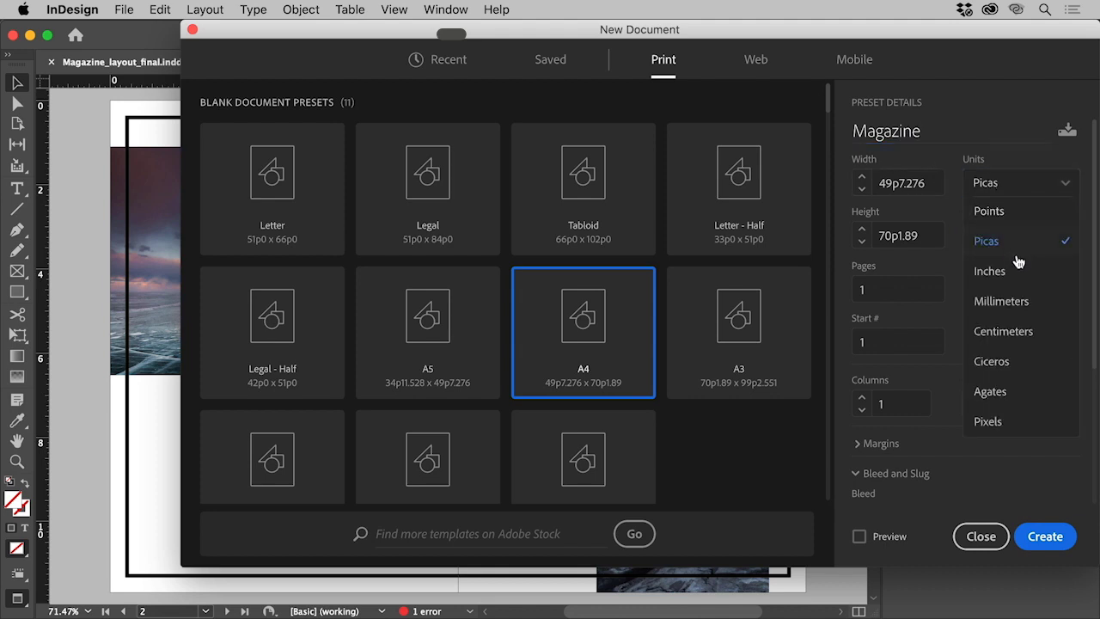
click(989, 269)
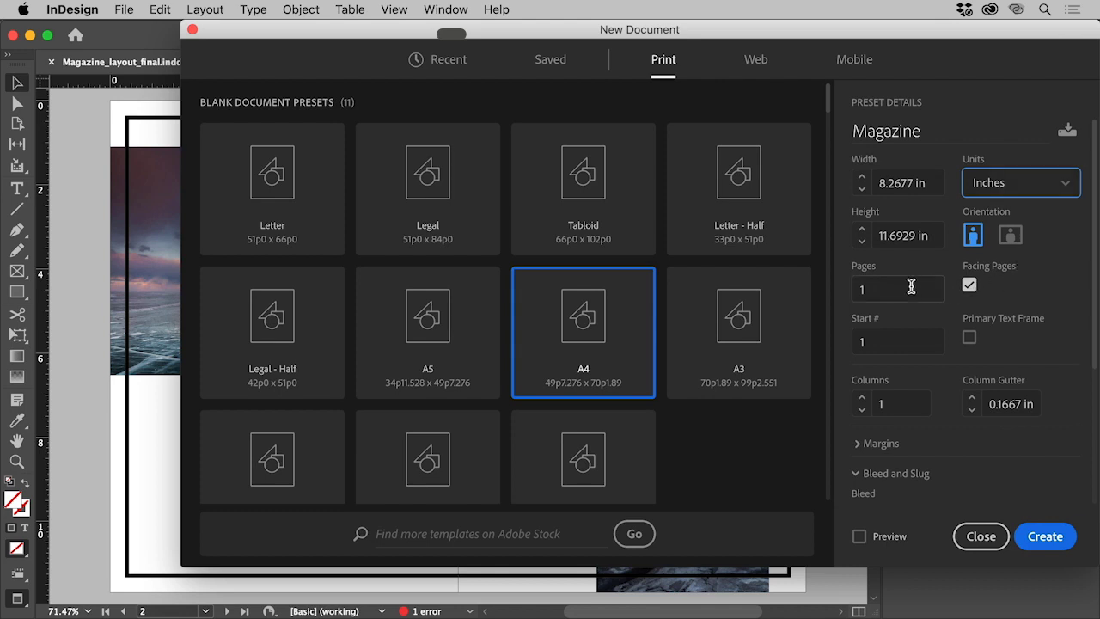
click(897, 287)
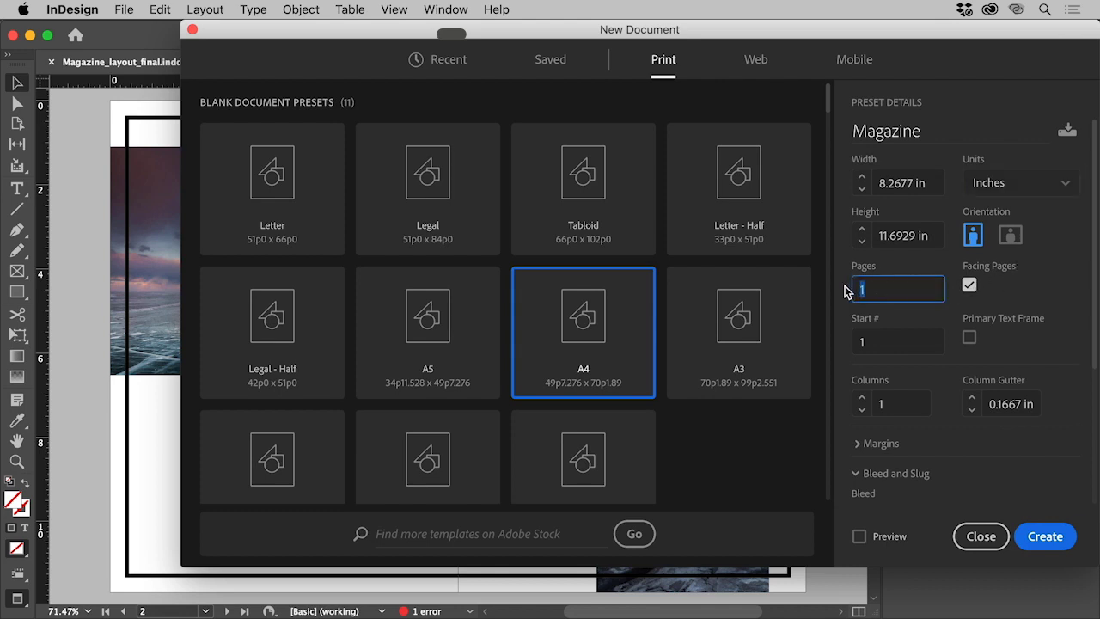
text(3)
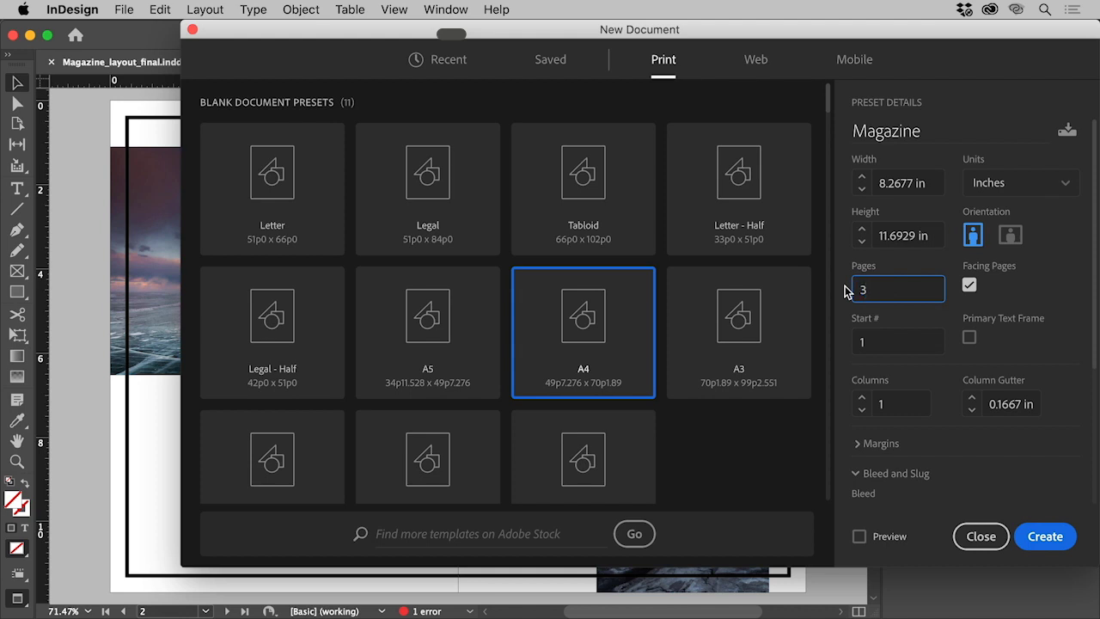
click(897, 289)
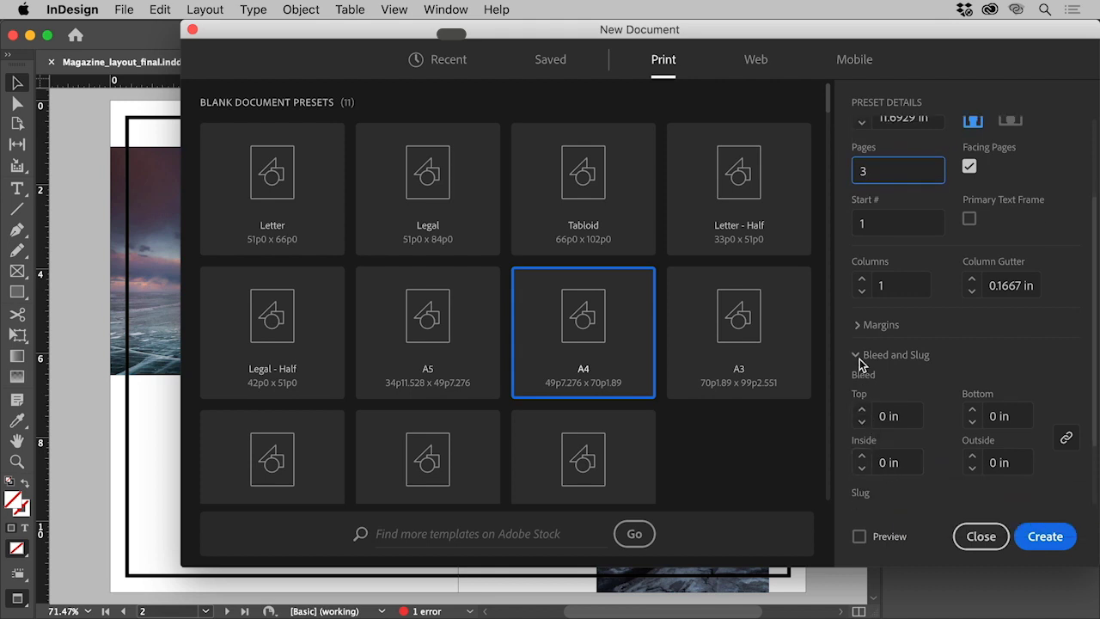
click(862, 411)
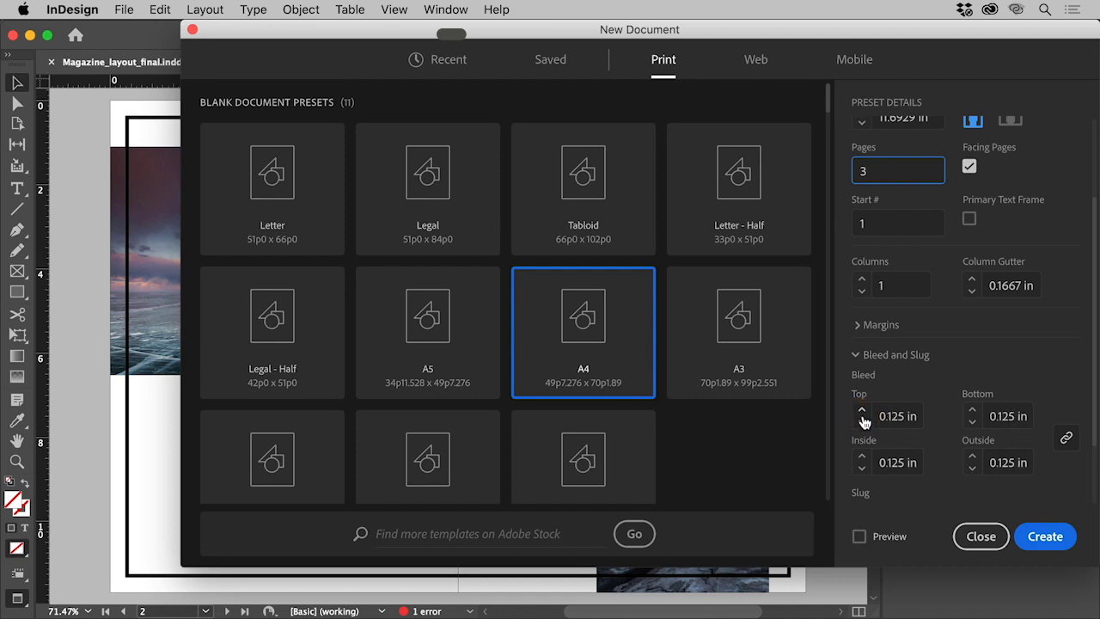
mouse_move(1045, 536)
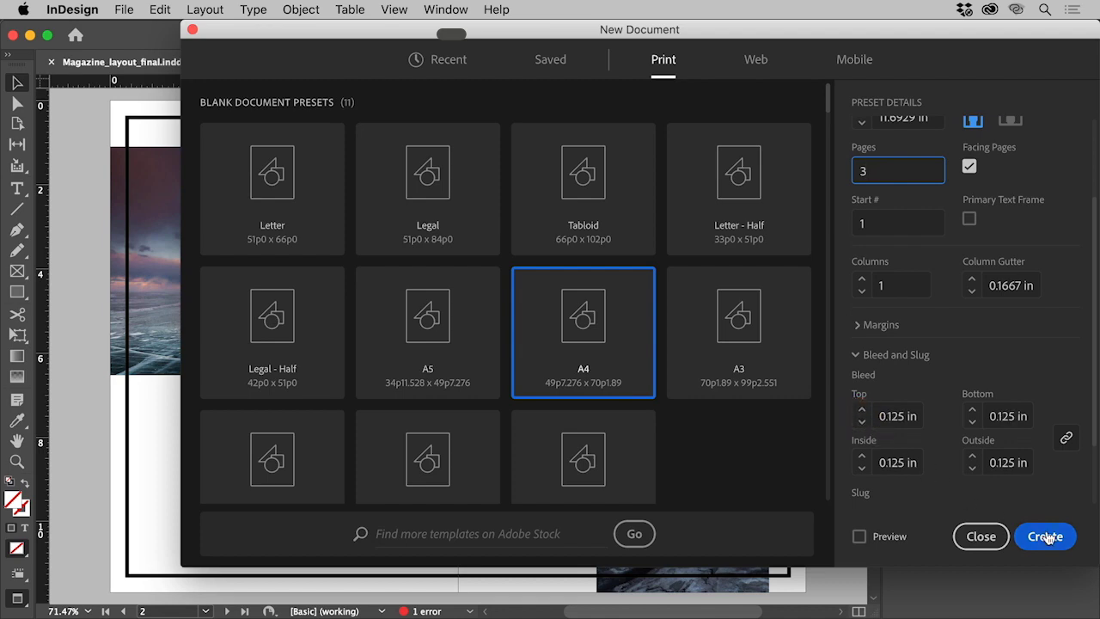
Step: Create the Magazine document and display the full page 2–3 spread
click(1045, 536)
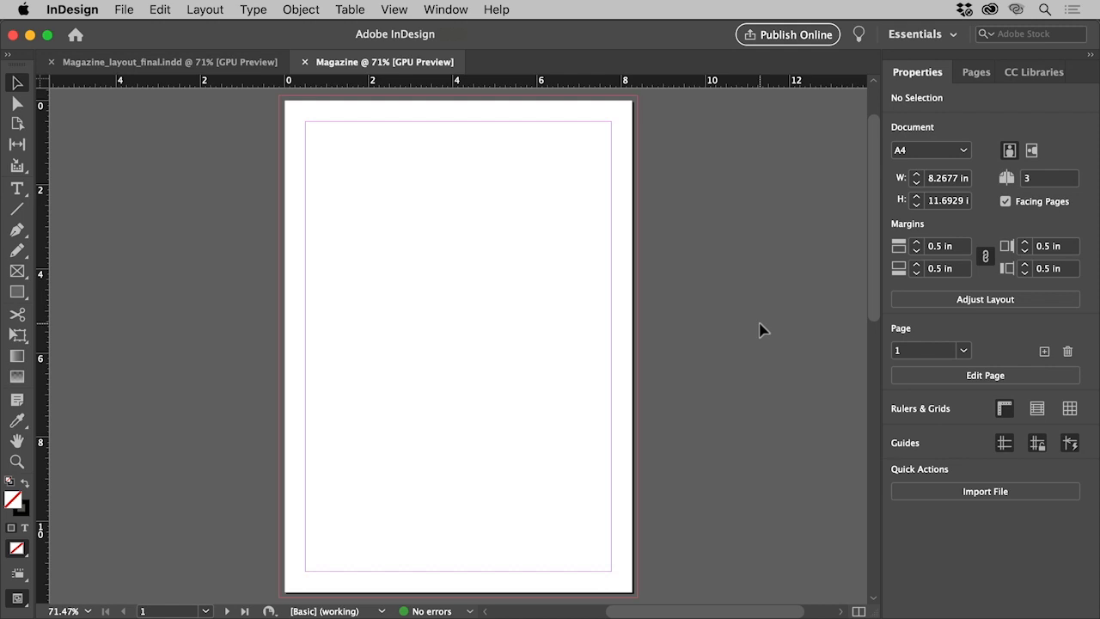
click(961, 350)
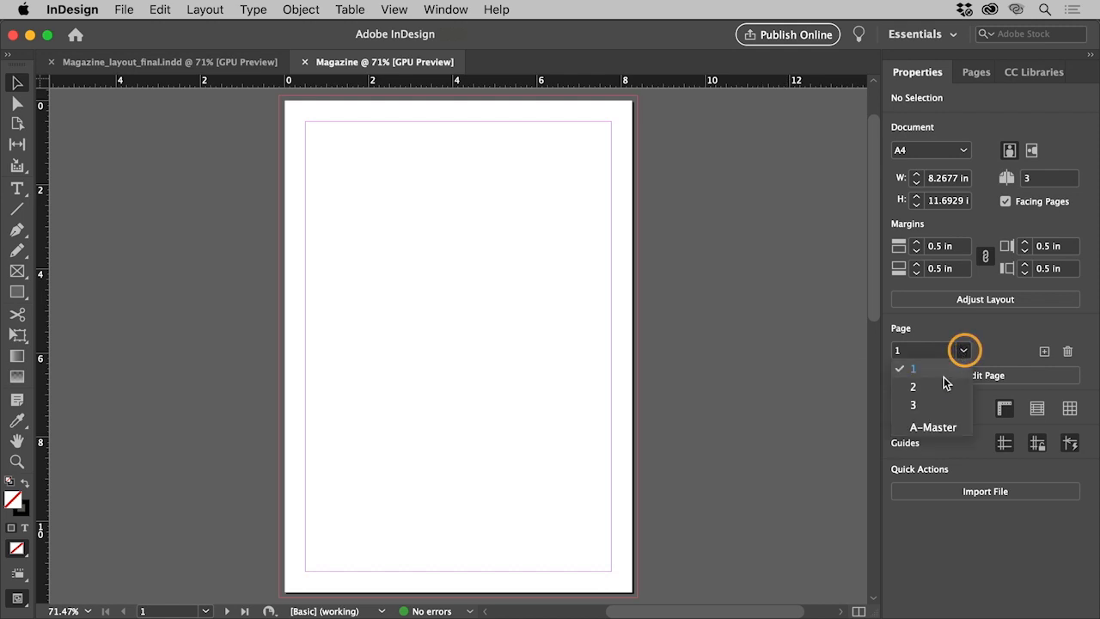
click(913, 385)
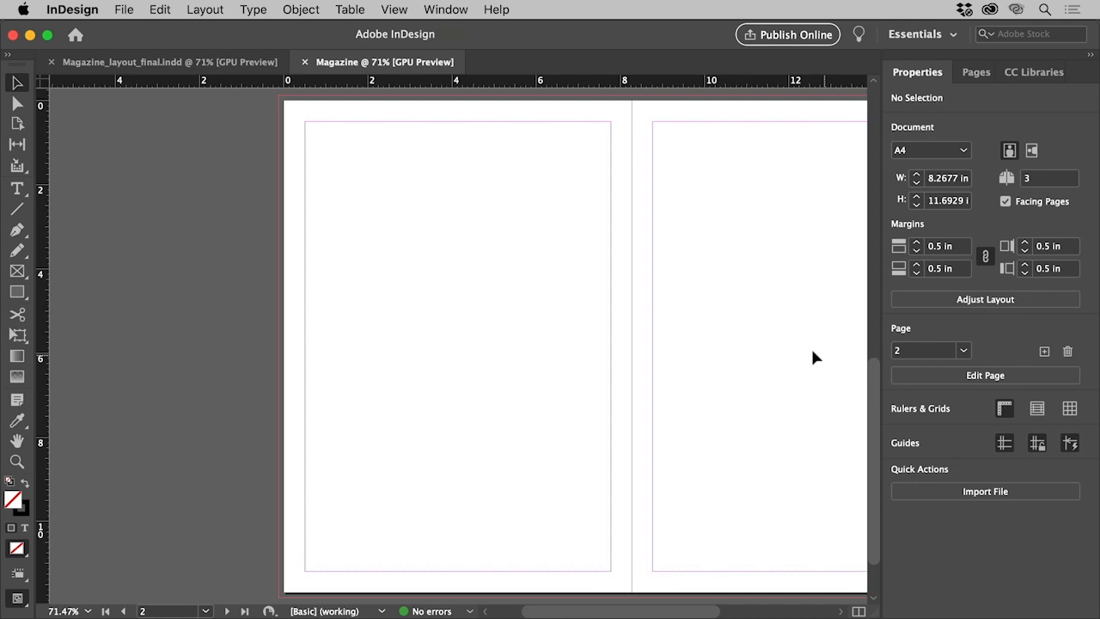
click(393, 9)
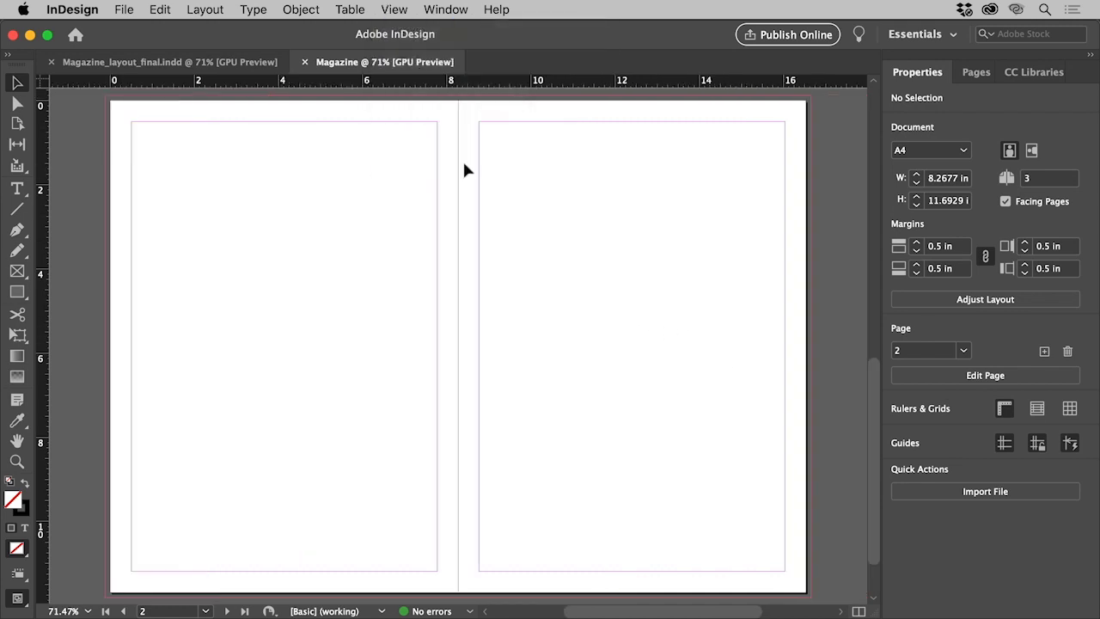
mouse_move(392, 147)
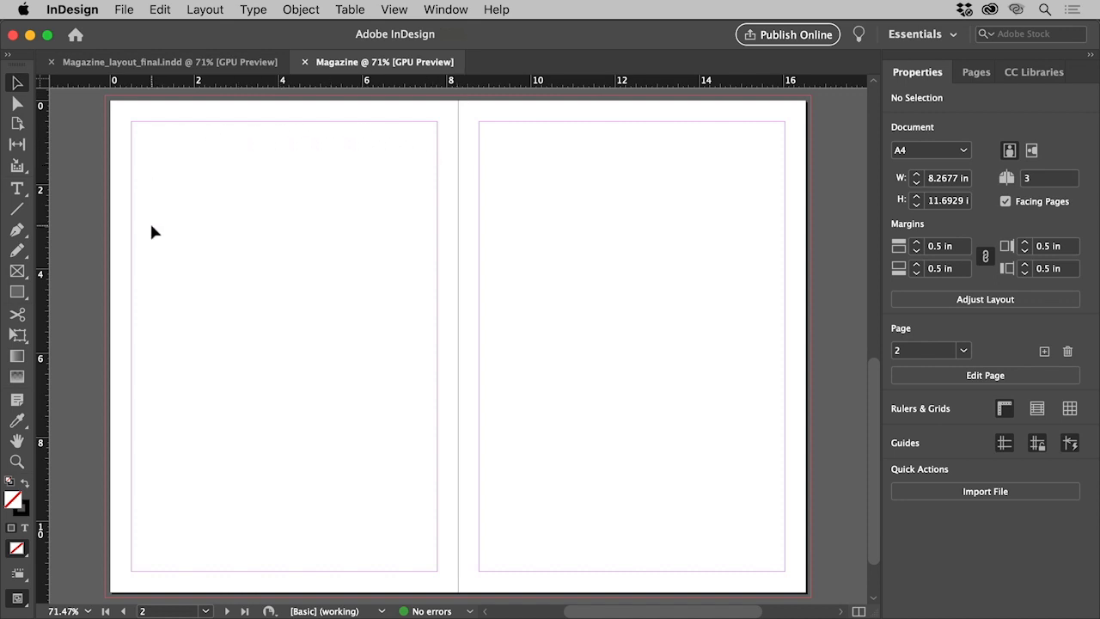
mouse_move(141, 232)
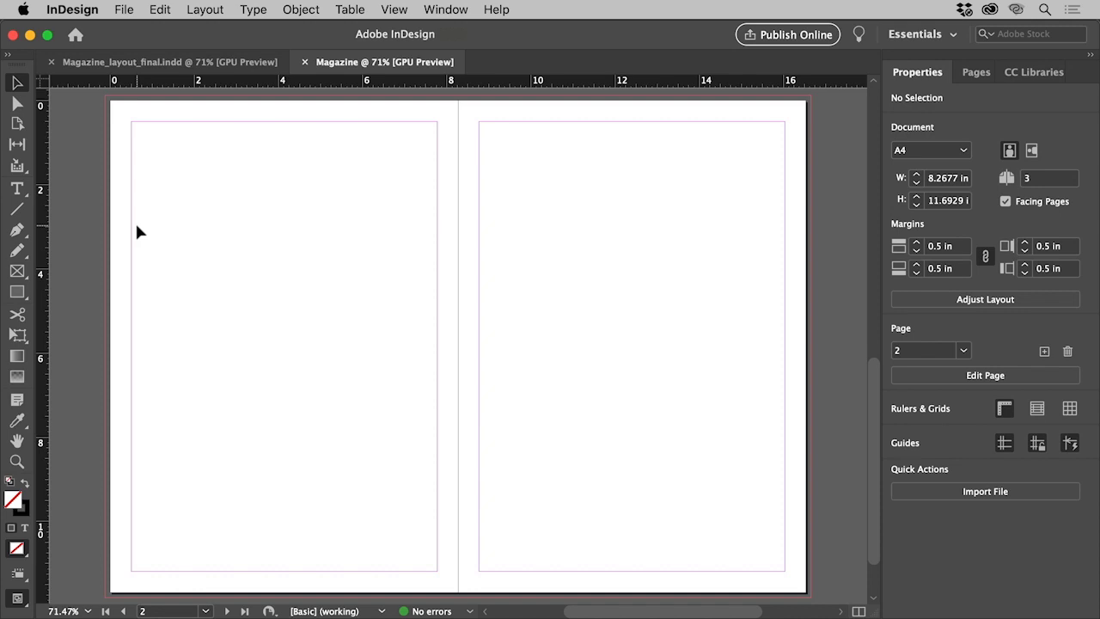
Step: Reduce all four linked margins to 0.4375 in using Layout > Margins and Columns
click(205, 10)
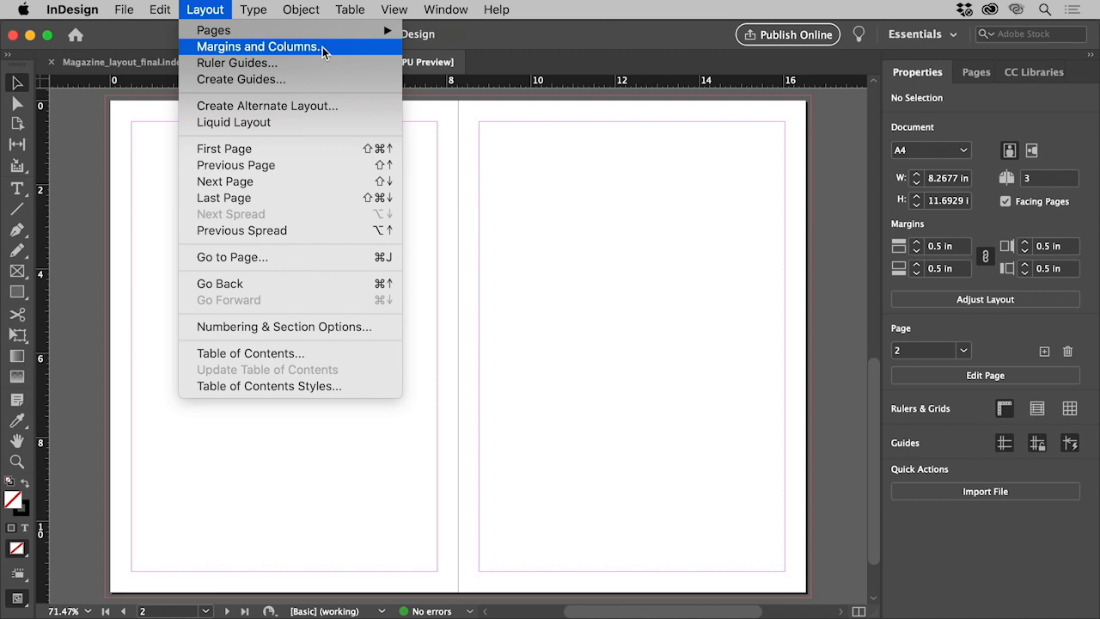
click(258, 46)
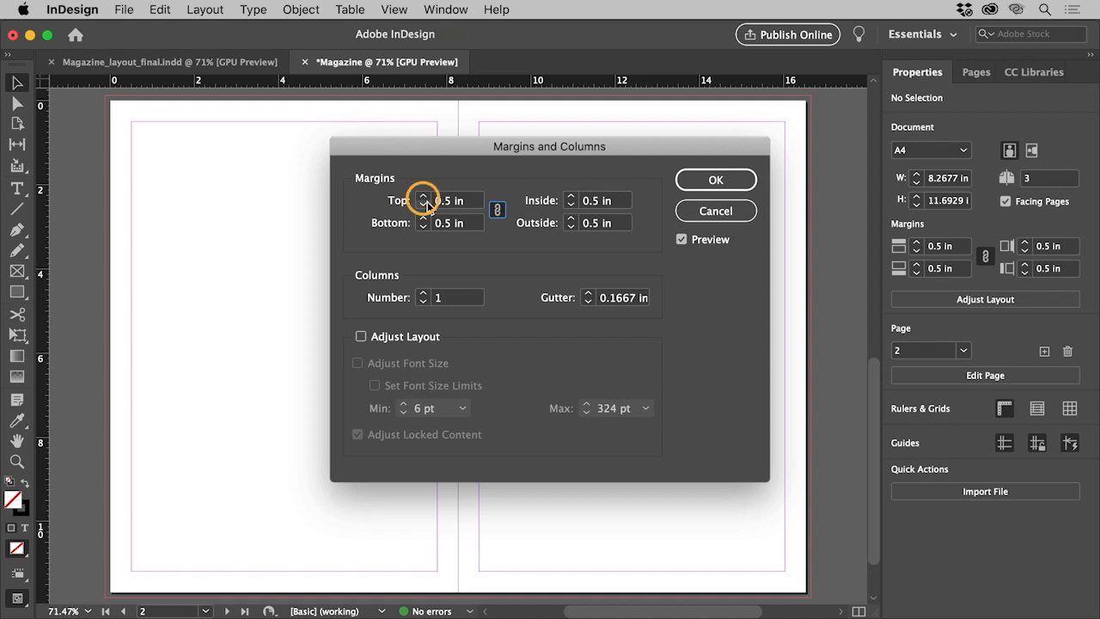
click(423, 203)
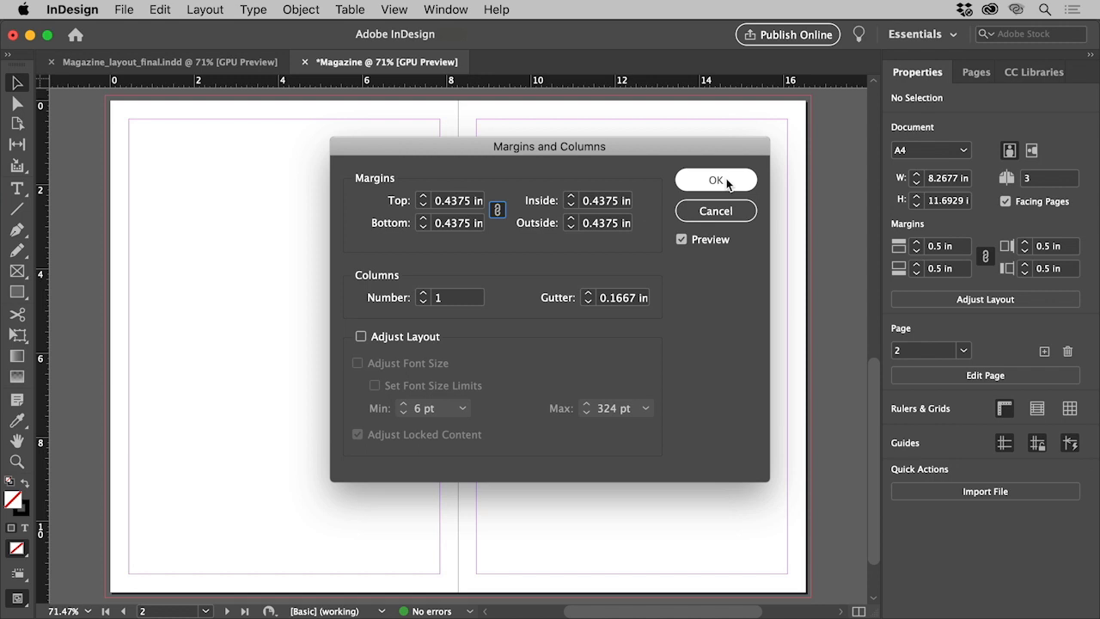
click(715, 180)
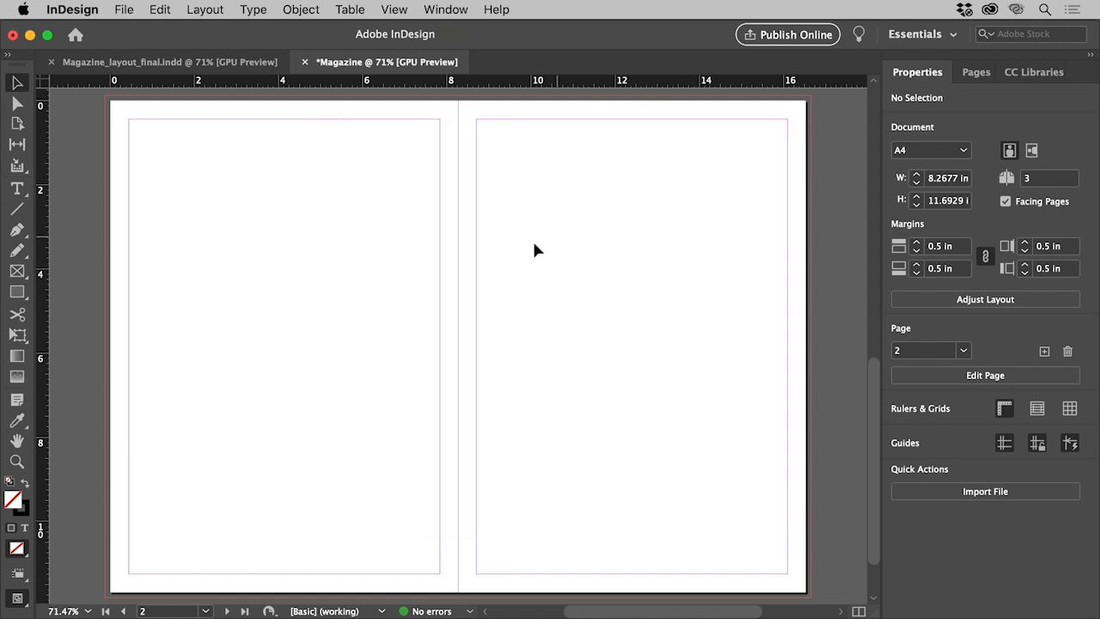
Step: Draw a rectangle from the left page's top-left margin corner to the right page's bottom-right corner
click(17, 291)
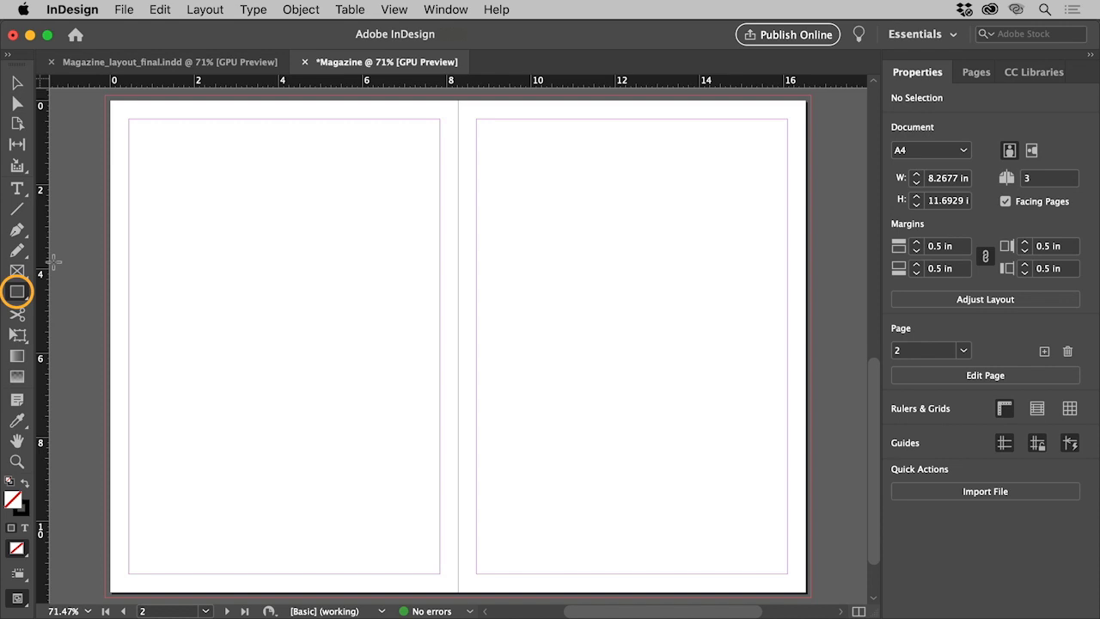
drag(130, 122, 151, 137)
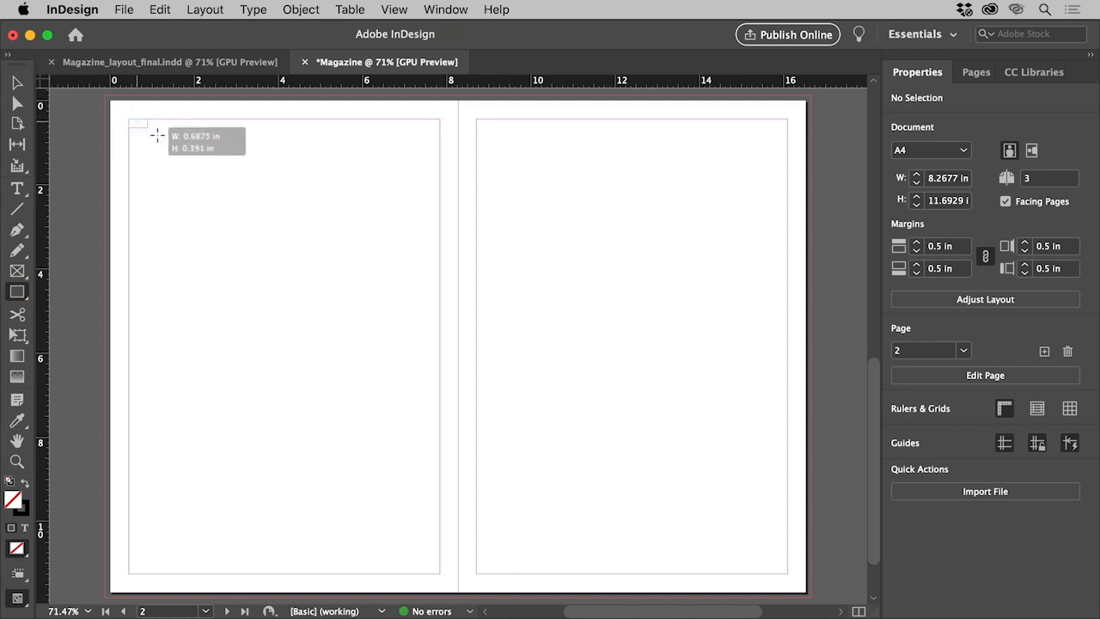
drag(157, 136, 788, 576)
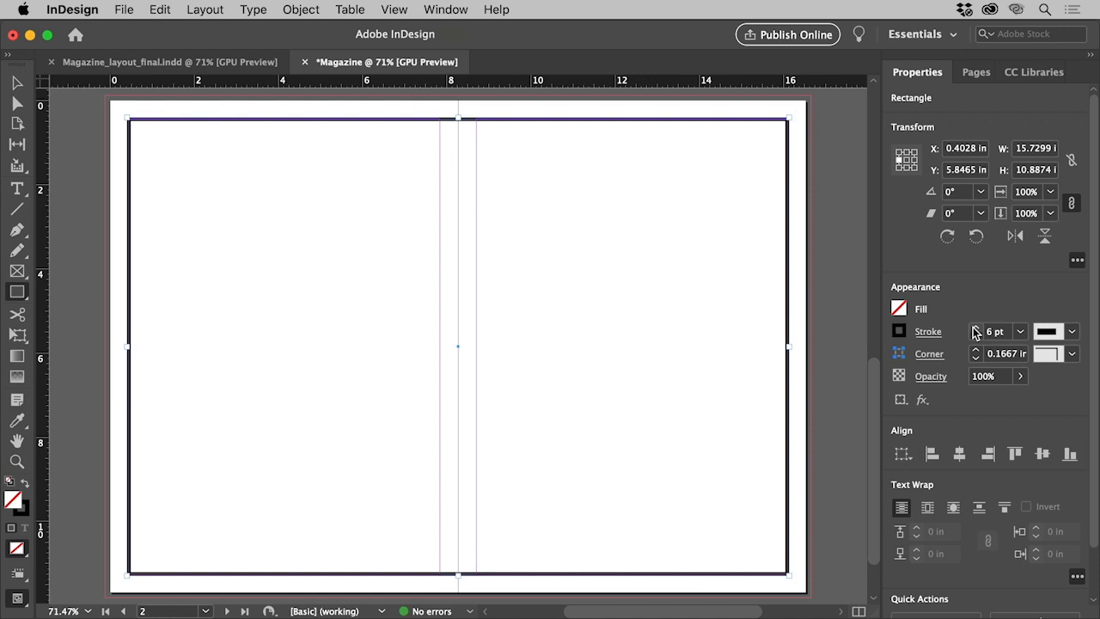
mouse_move(818, 346)
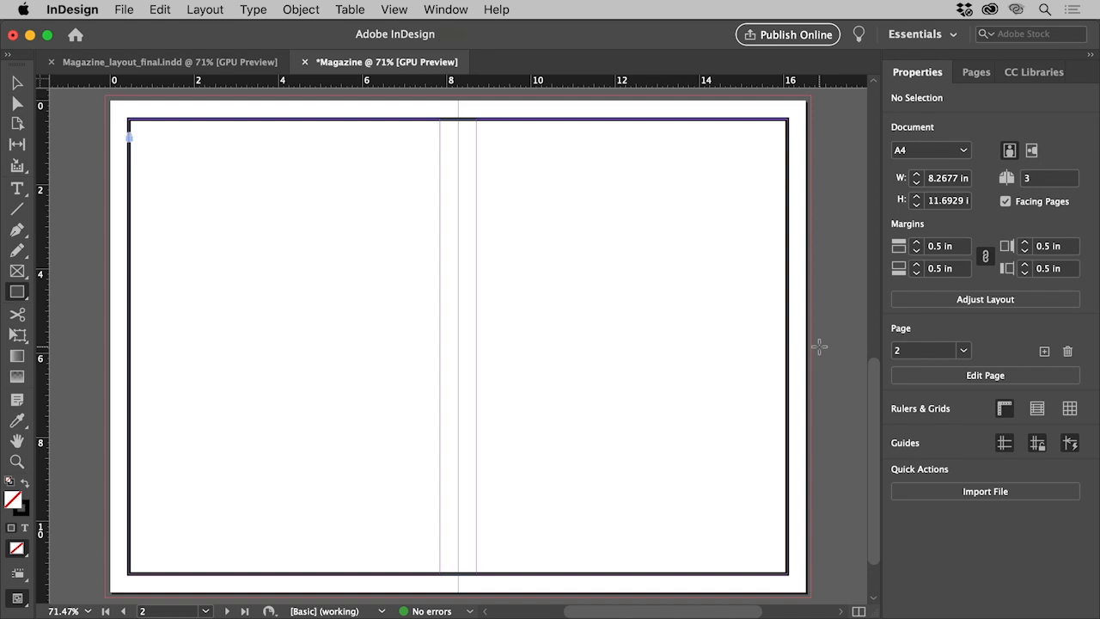
mouse_move(325, 147)
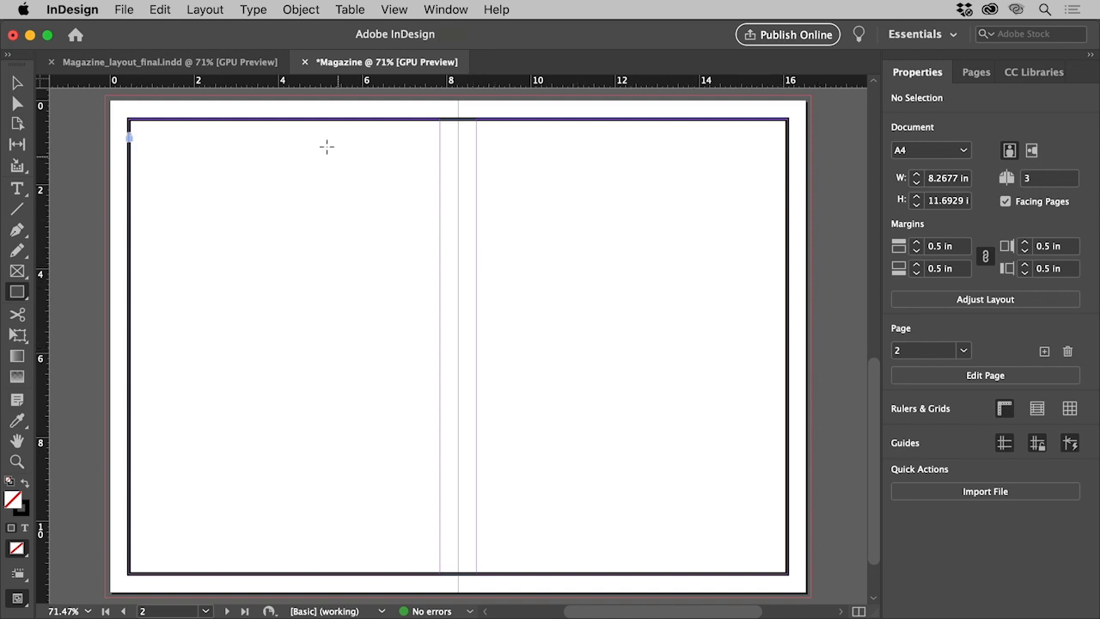
Step: Set 5 columns with 0.1875 in gutters and unlinked 0.875 in outside margins
click(205, 10)
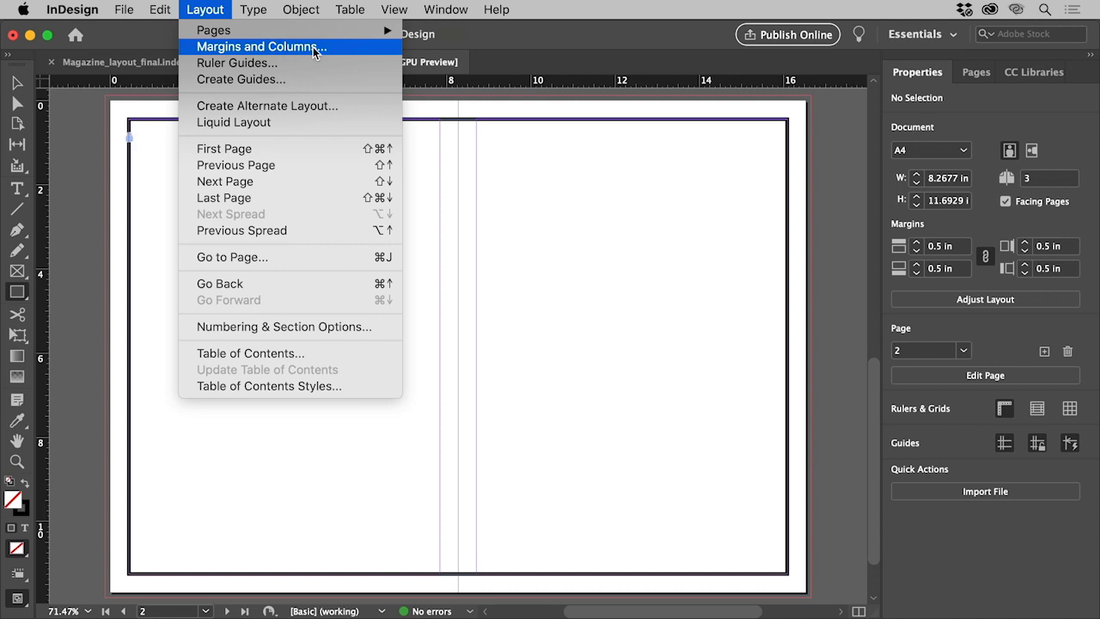
click(267, 47)
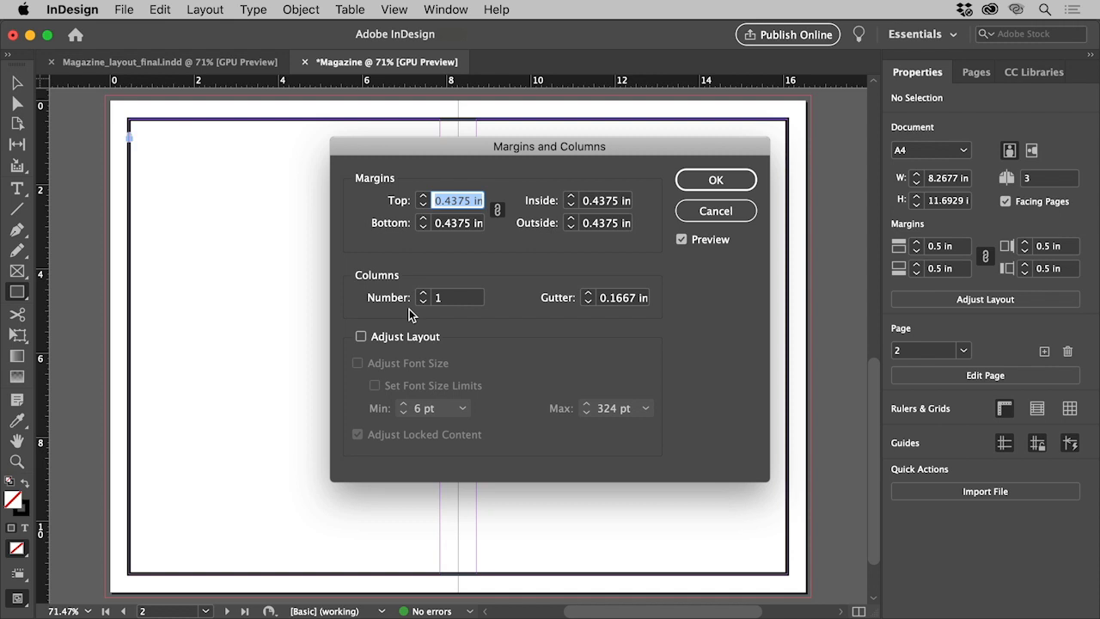
click(457, 296)
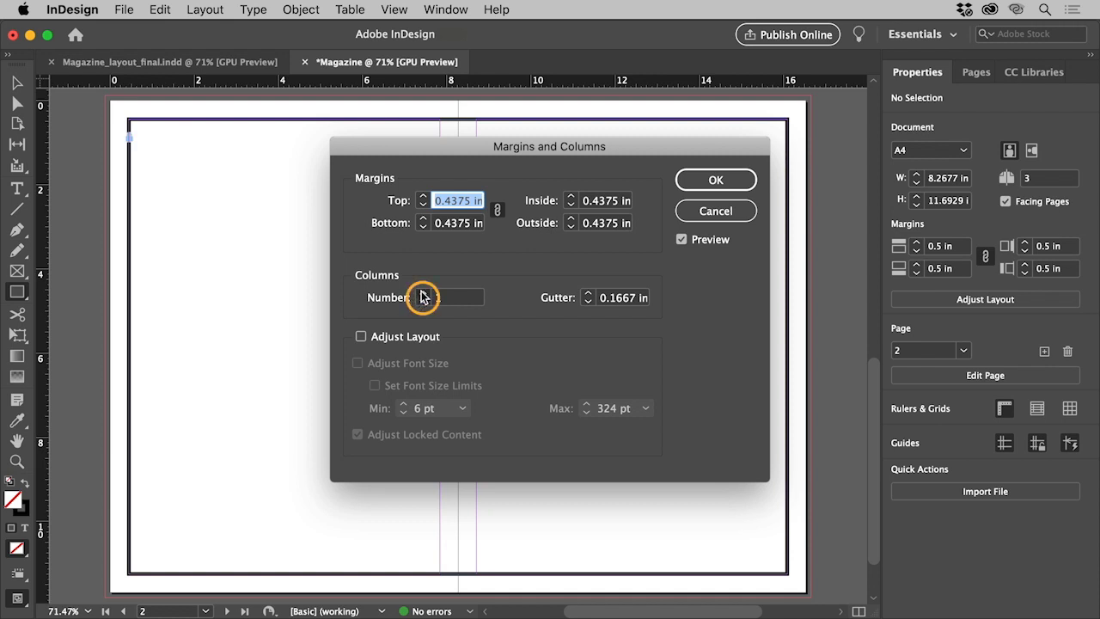
text(5)
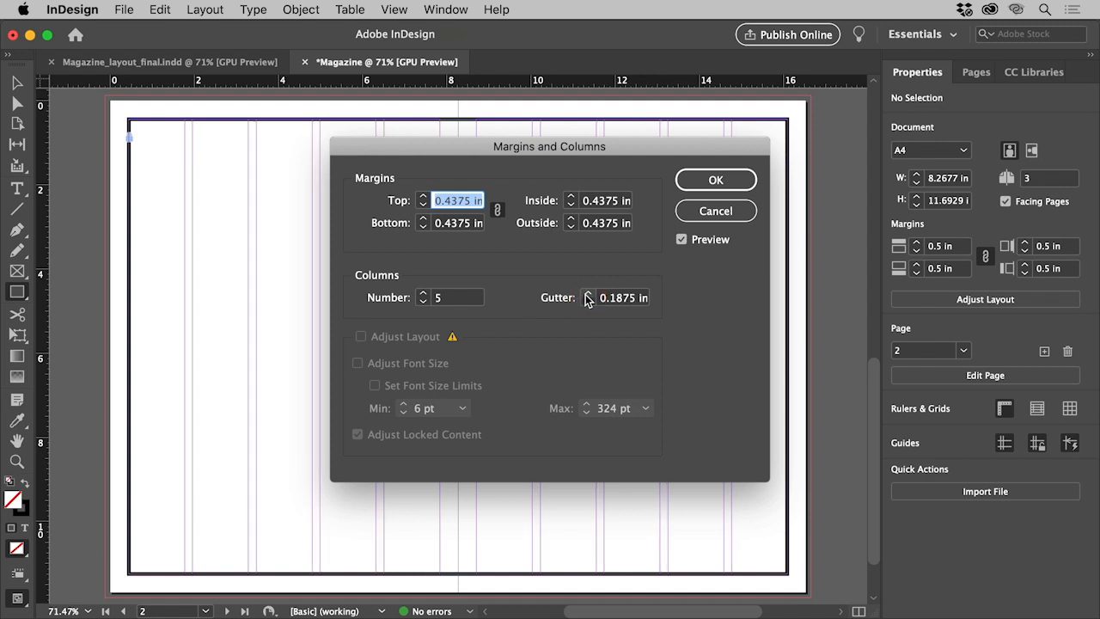
mouse_move(237, 342)
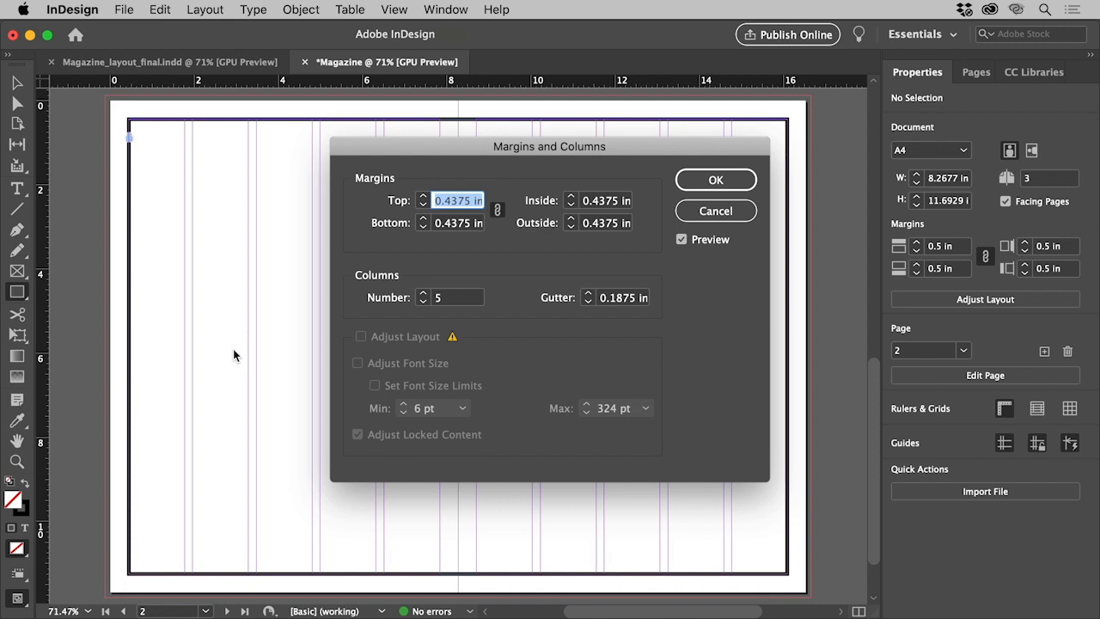
mouse_move(490, 239)
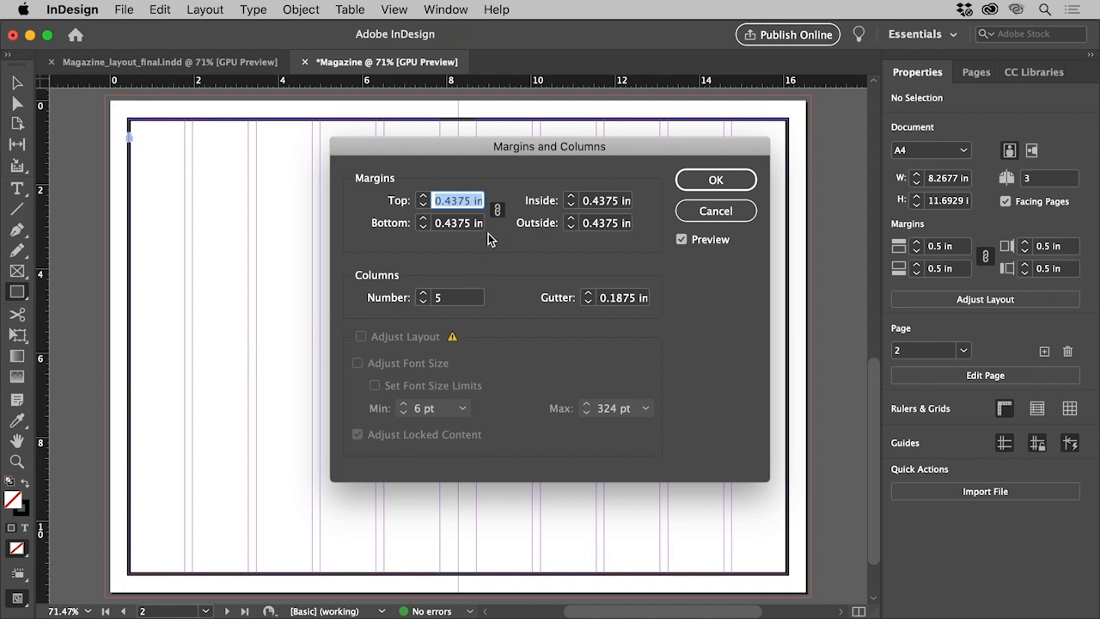
click(497, 211)
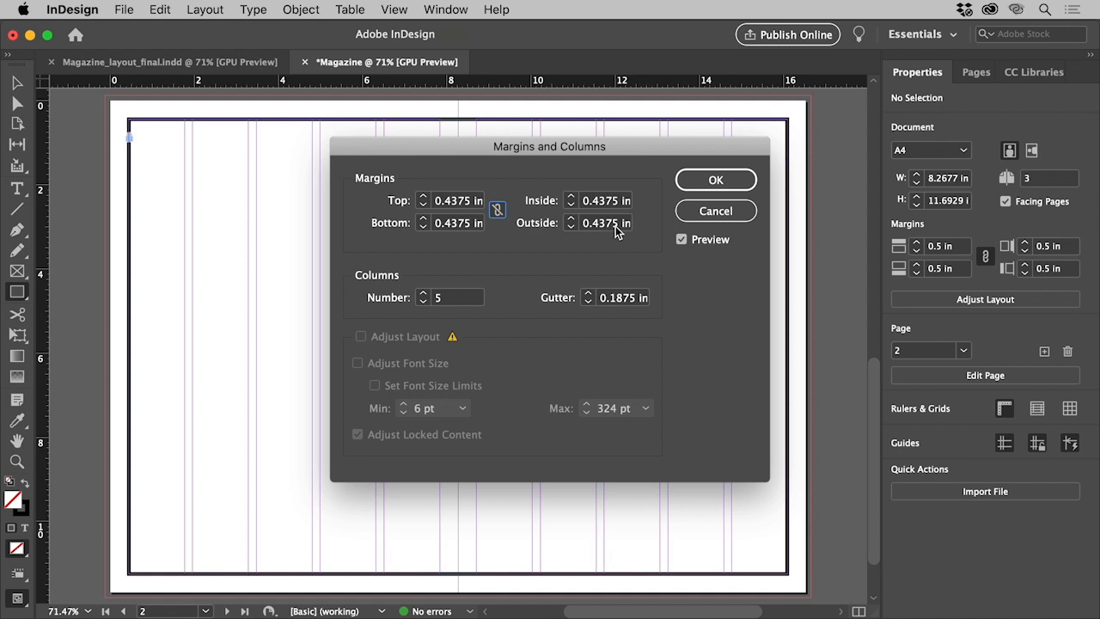
click(606, 223)
text(0.875)
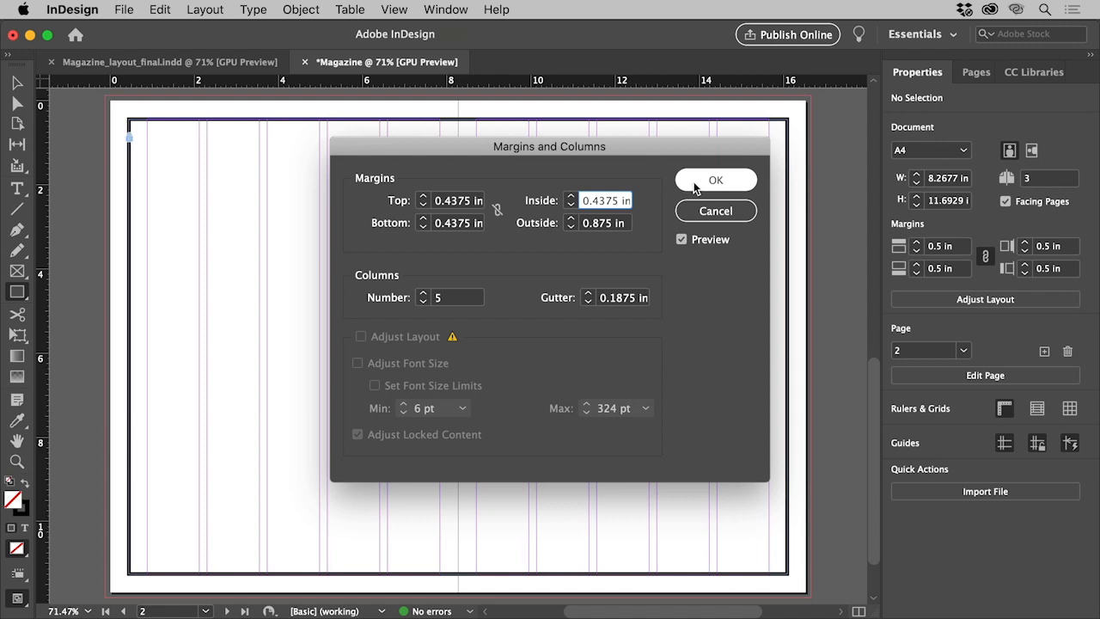
click(716, 180)
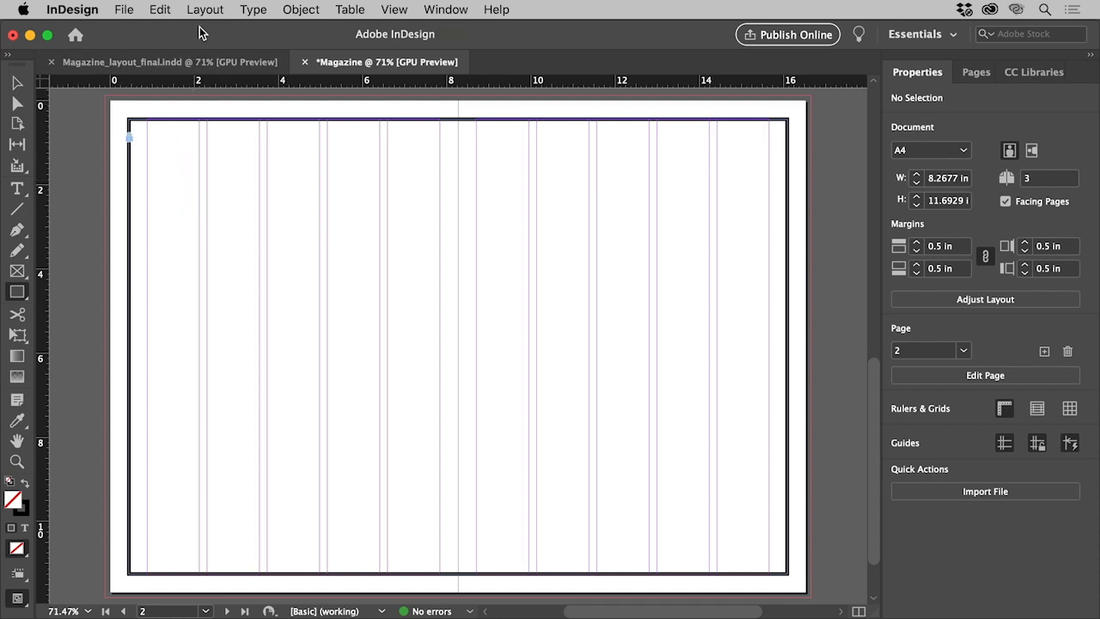
Step: Create page-fitted row guides with 3 rows and a 0 in gutter
click(204, 9)
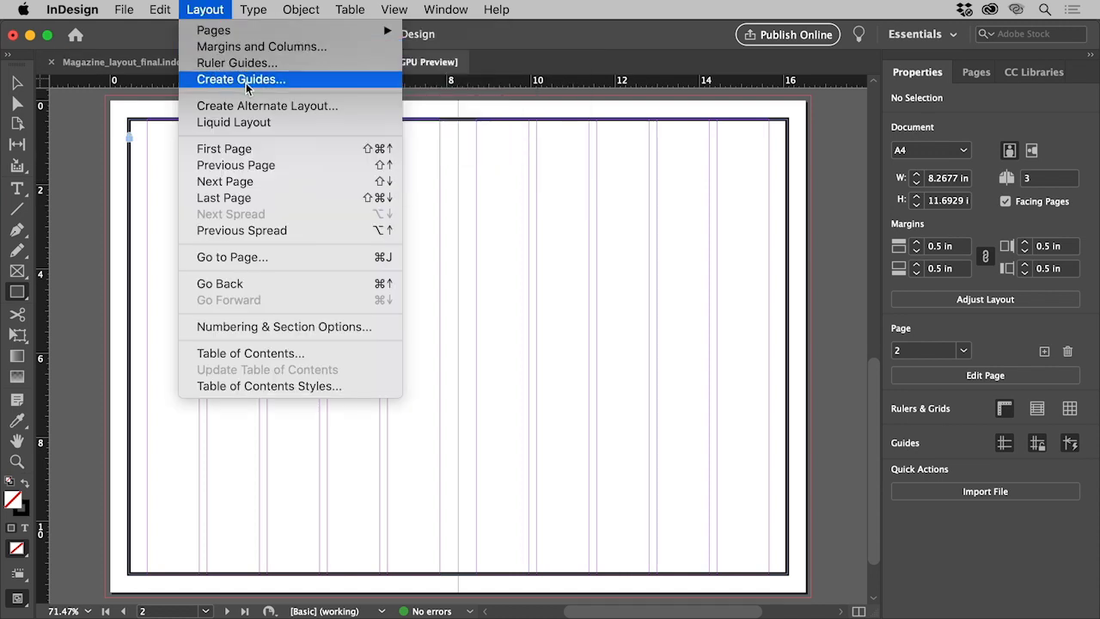
click(242, 79)
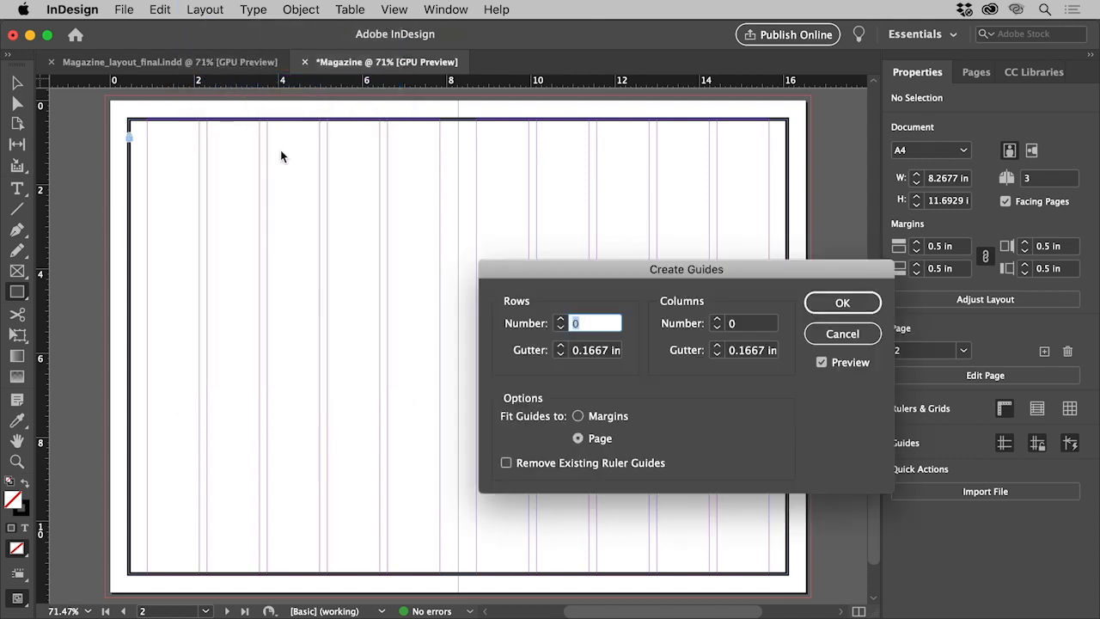
click(564, 322)
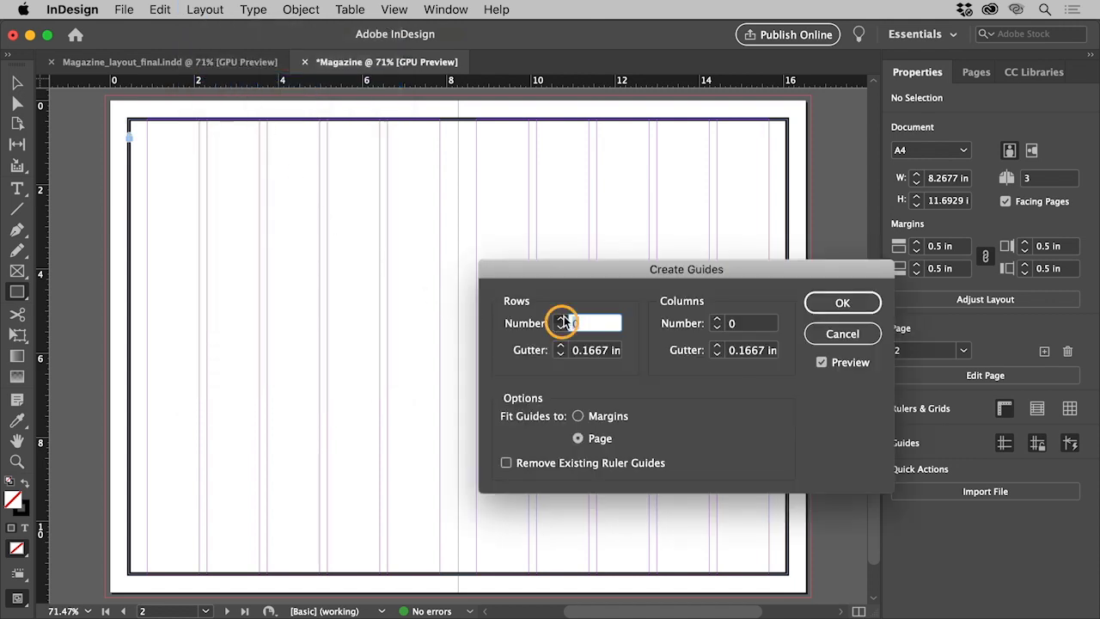
text(3)
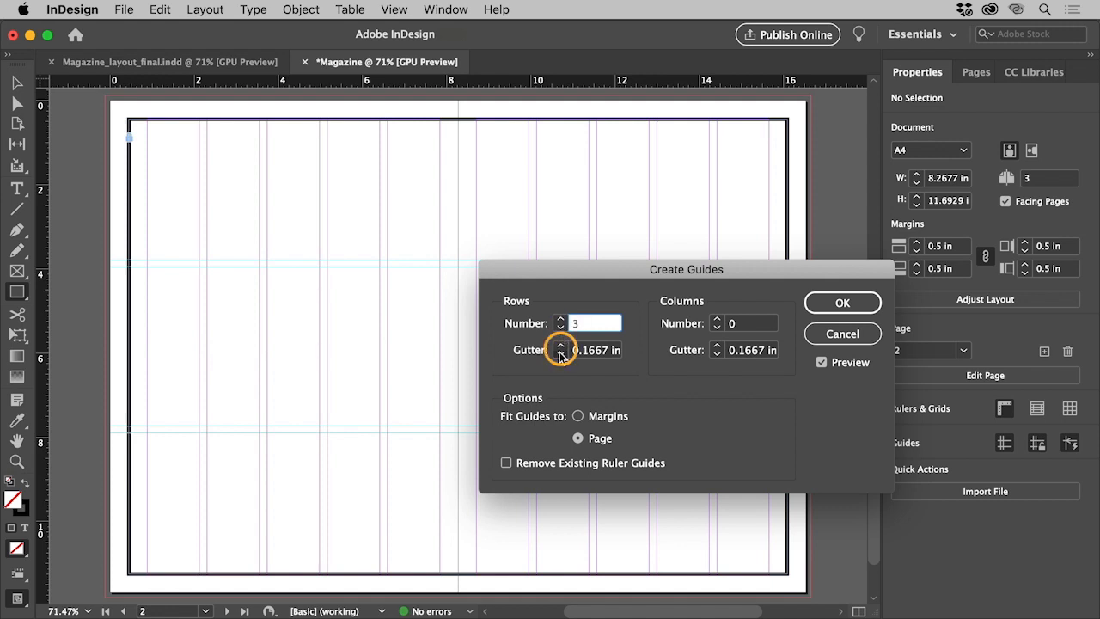
click(561, 355)
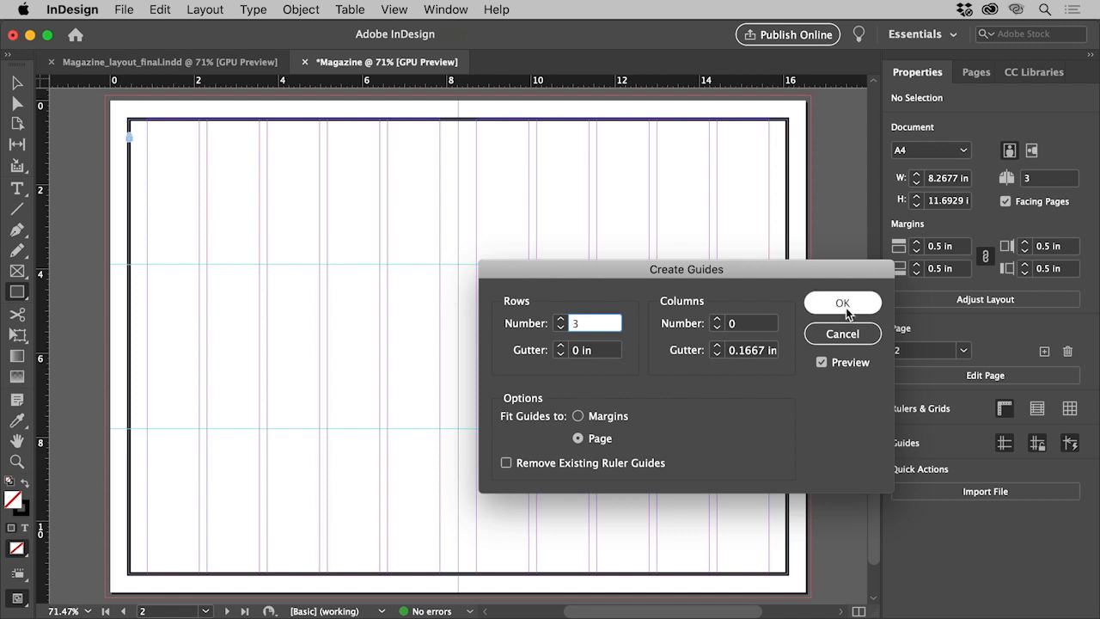
click(842, 303)
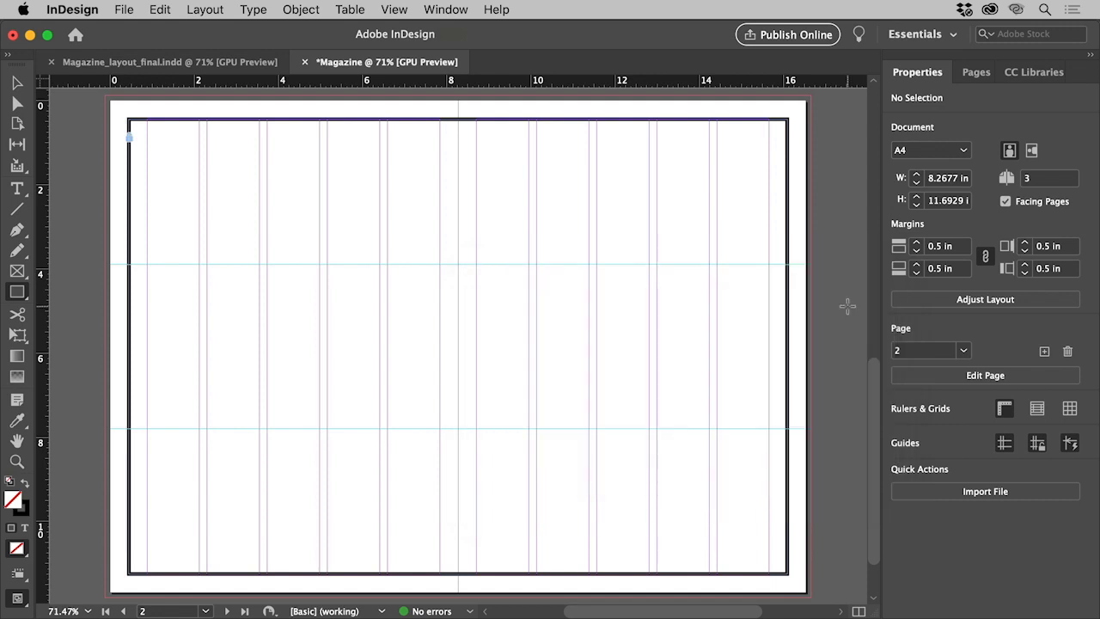
mouse_move(655, 347)
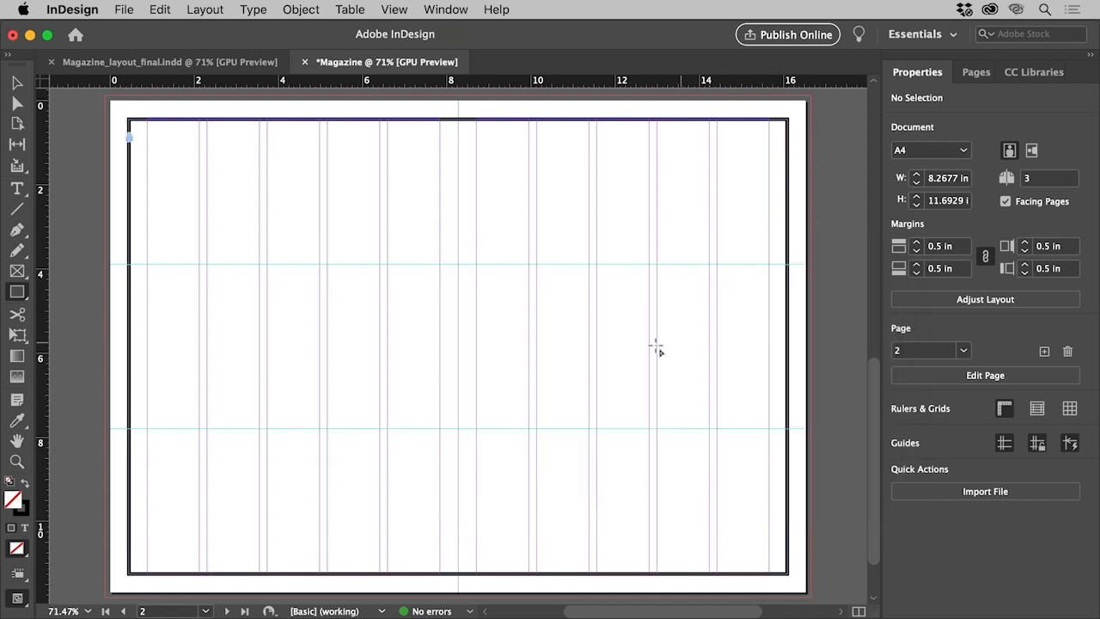
mouse_move(167, 320)
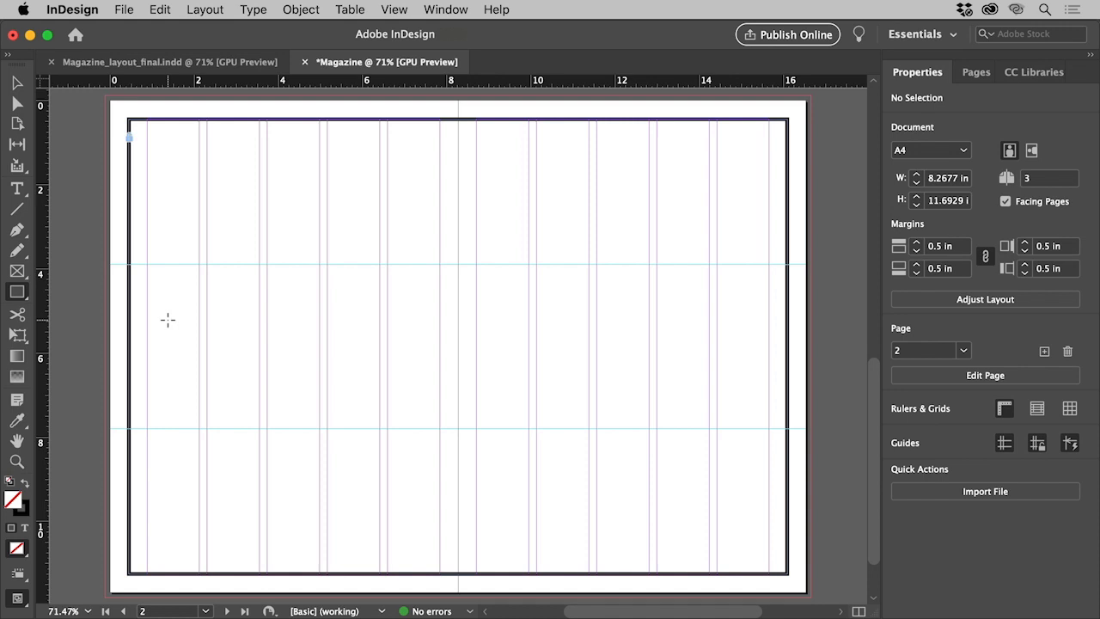
mouse_move(17, 273)
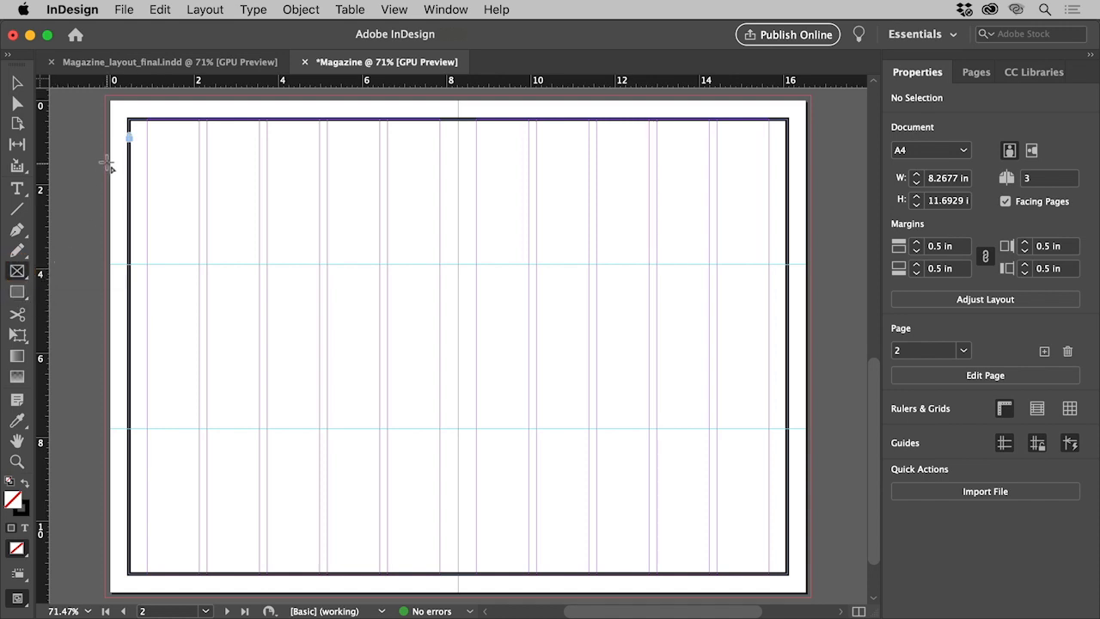
Step: Draw a wide image frame at the upper left and a tall 4.1 by 6.86 in frame at the lower right
drag(128, 137, 366, 318)
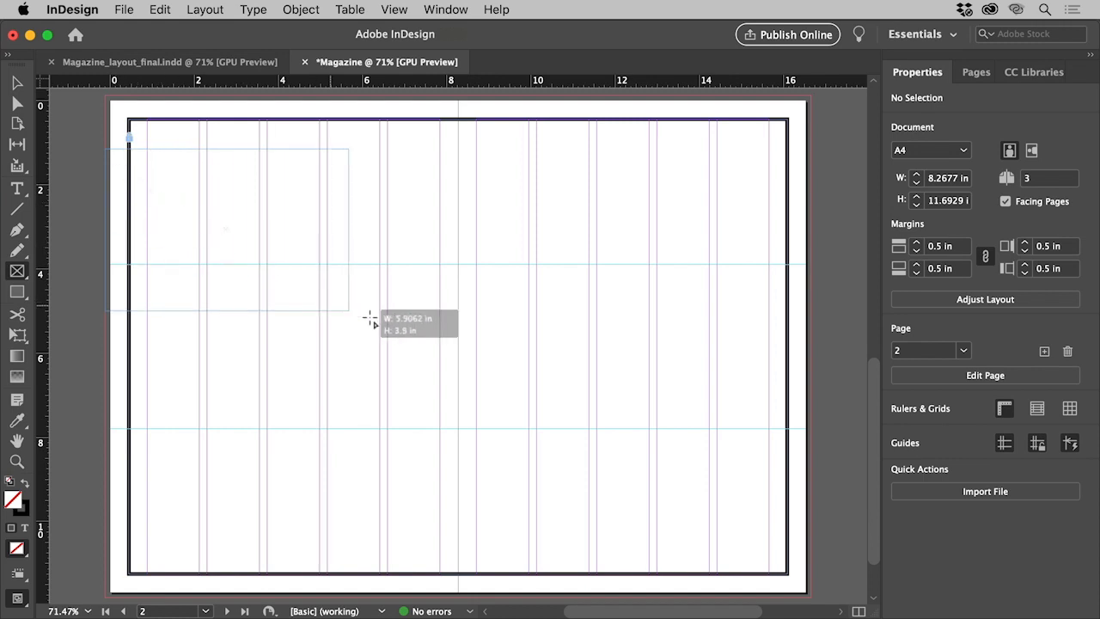
drag(105, 147, 528, 359)
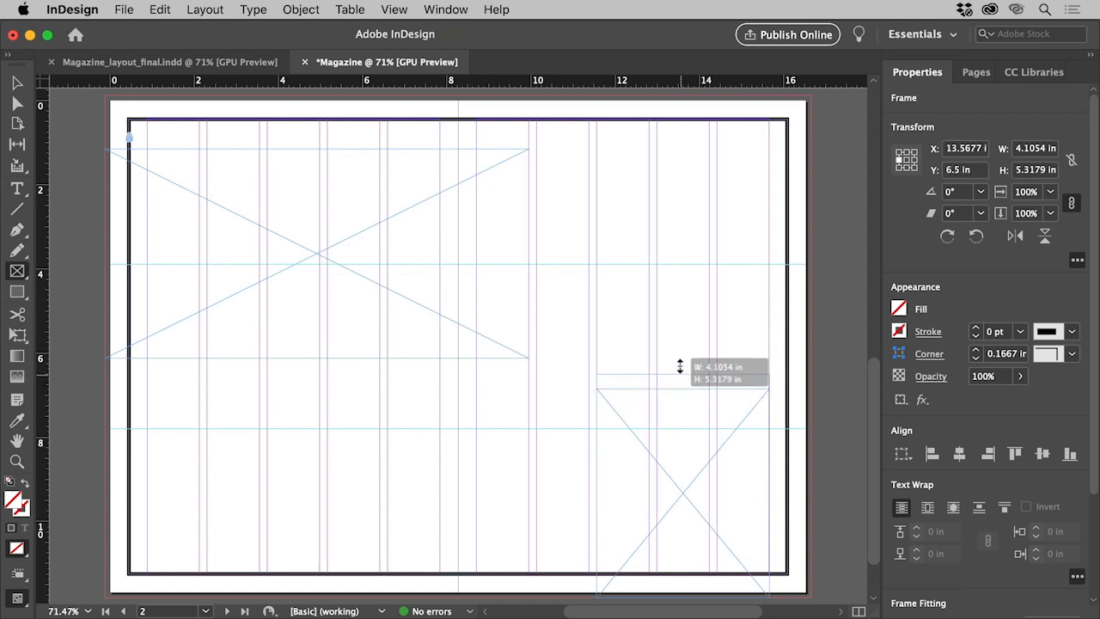
drag(681, 365, 681, 308)
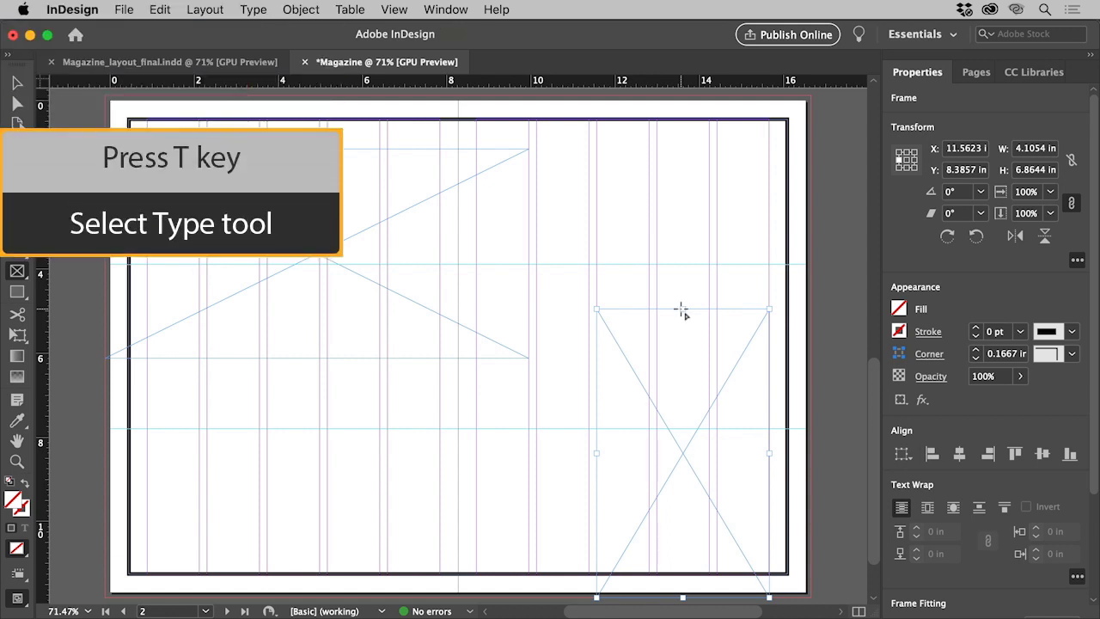
Step: Add text frames at the right page top, left headline, left body and right page body
key(t)
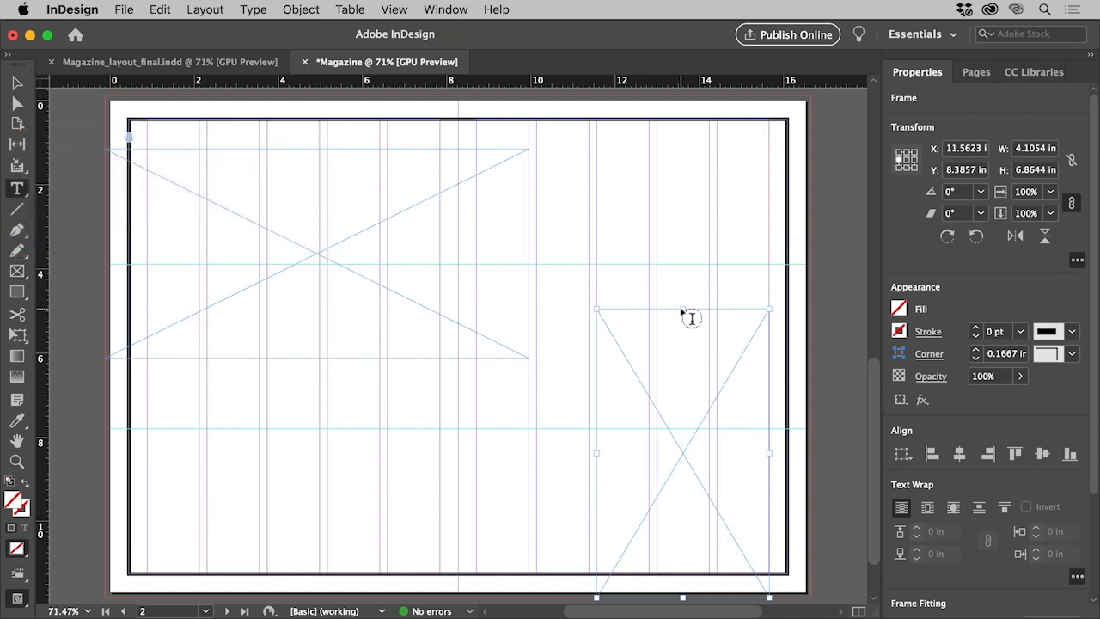
mouse_move(540, 183)
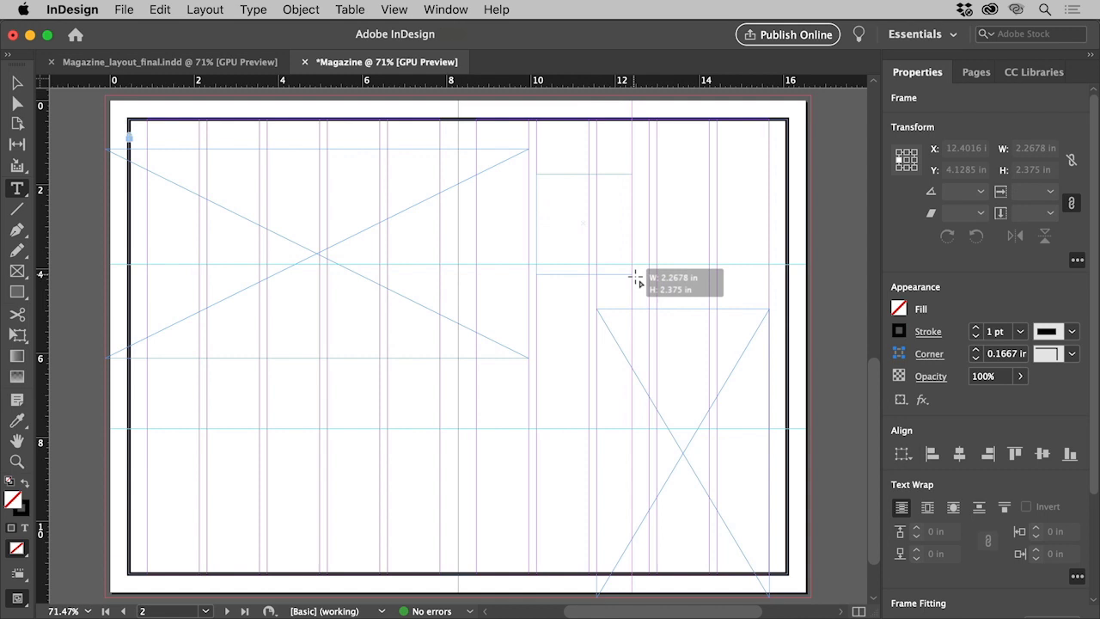
click(646, 282)
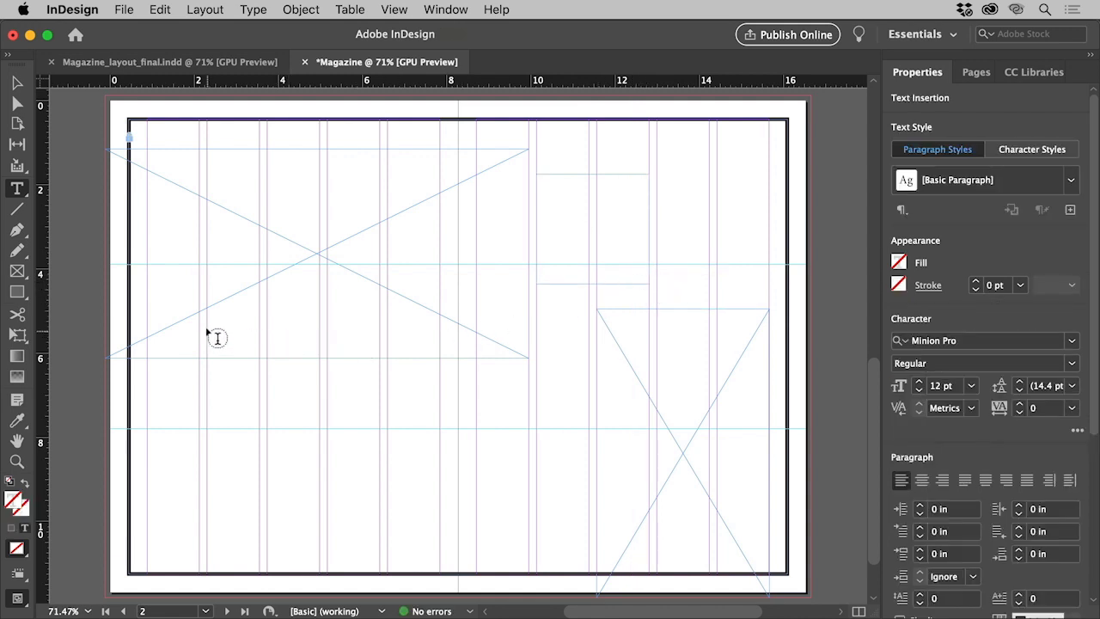
drag(206, 331, 443, 385)
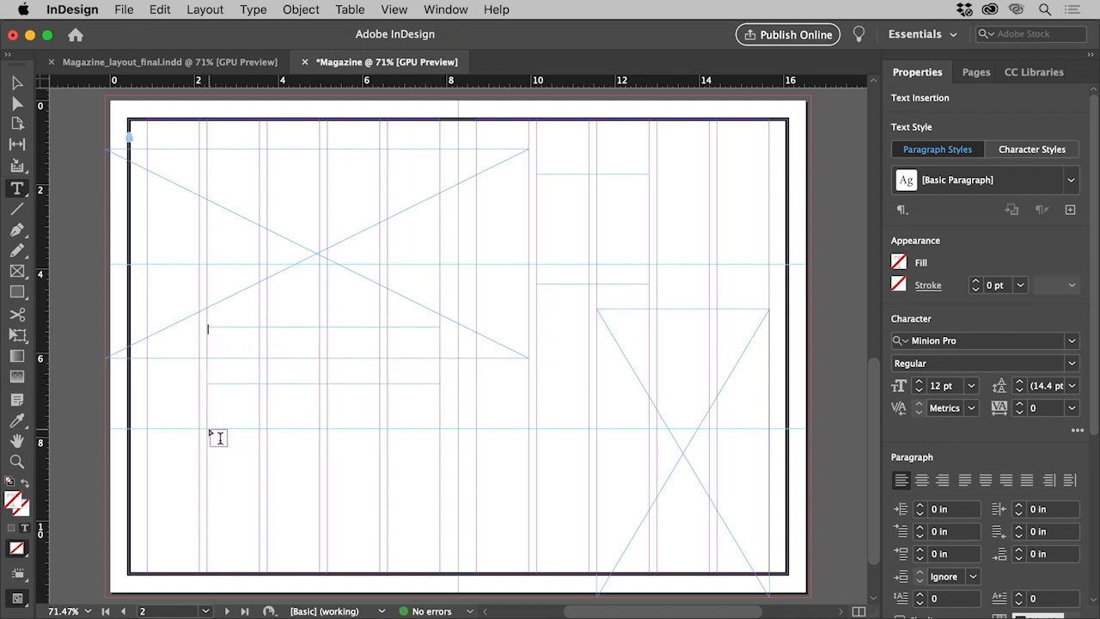
drag(208, 391, 439, 519)
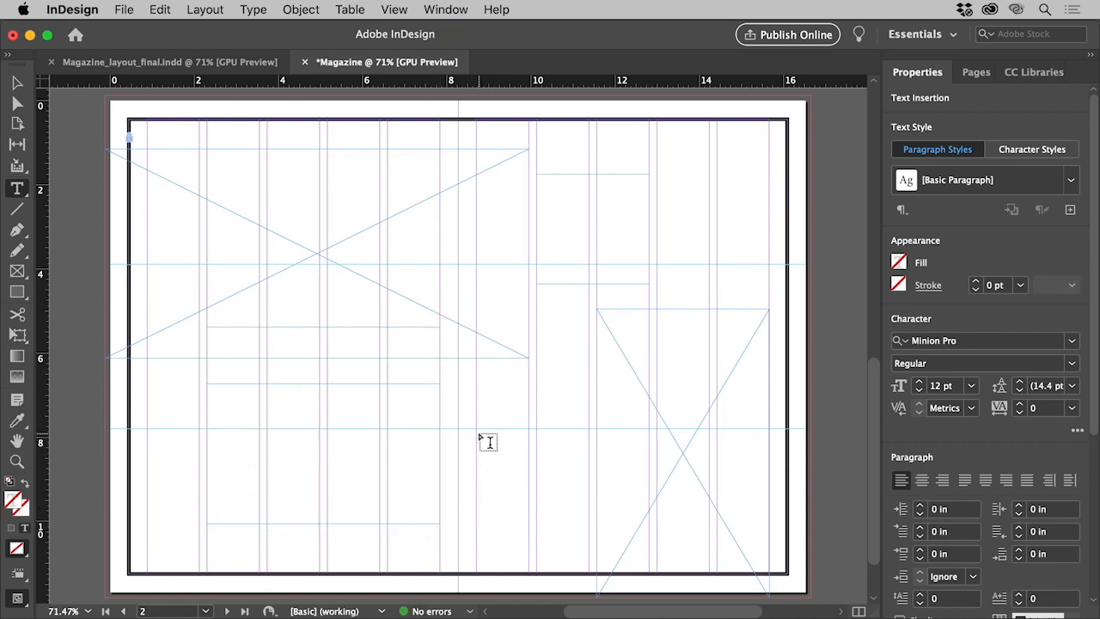
drag(480, 439, 587, 531)
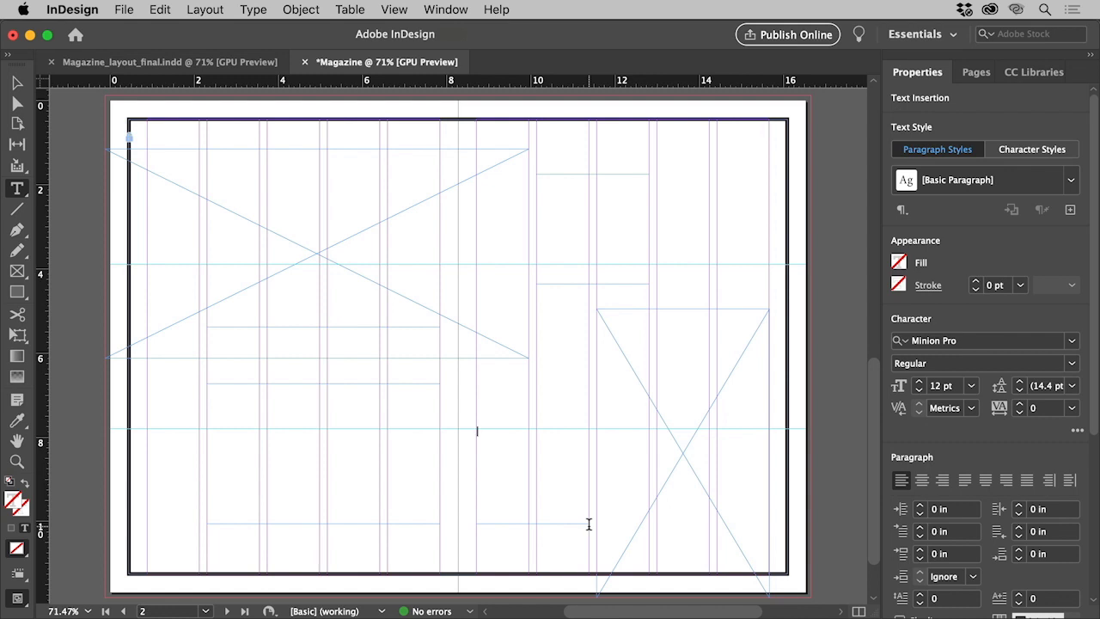
mouse_move(396, 473)
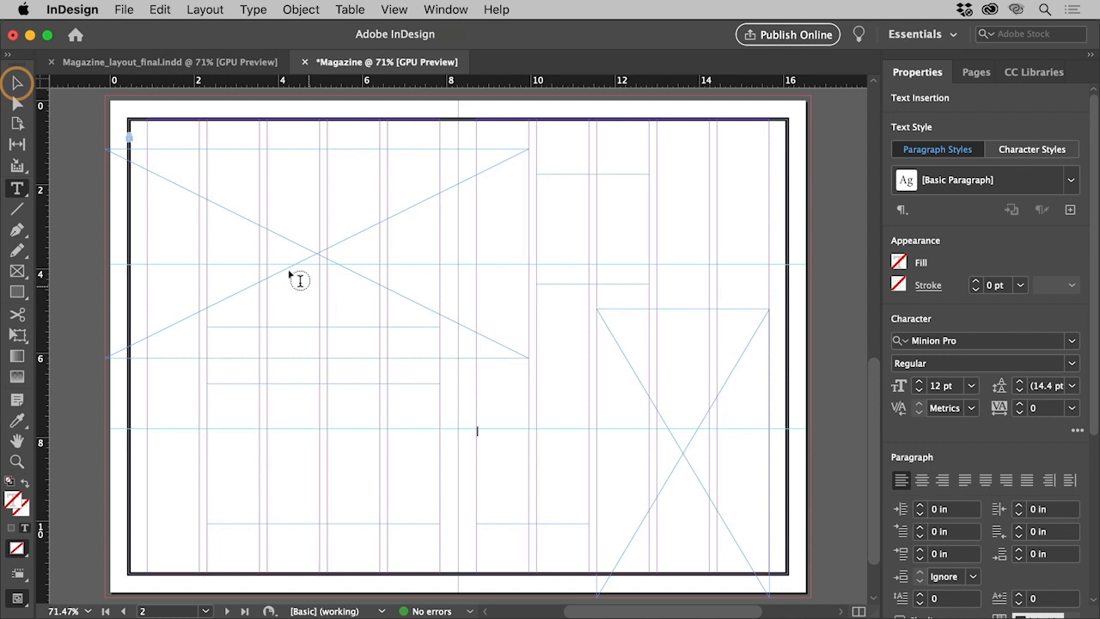
mouse_move(17, 83)
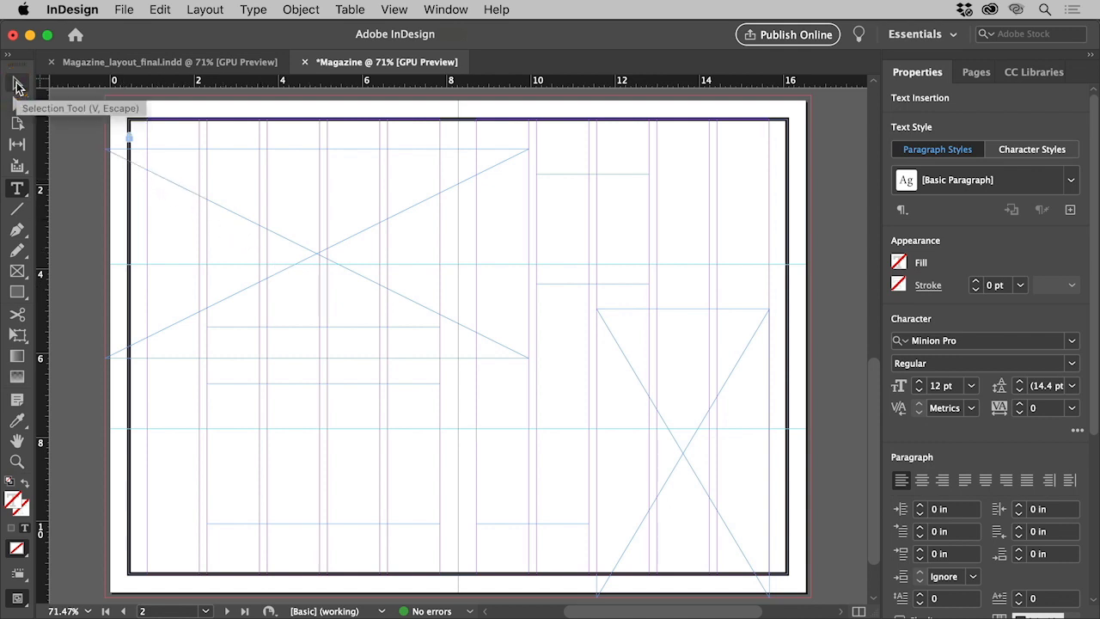
Step: Link the left bottom body frame to the right one and fill both with placeholder text
click(340, 468)
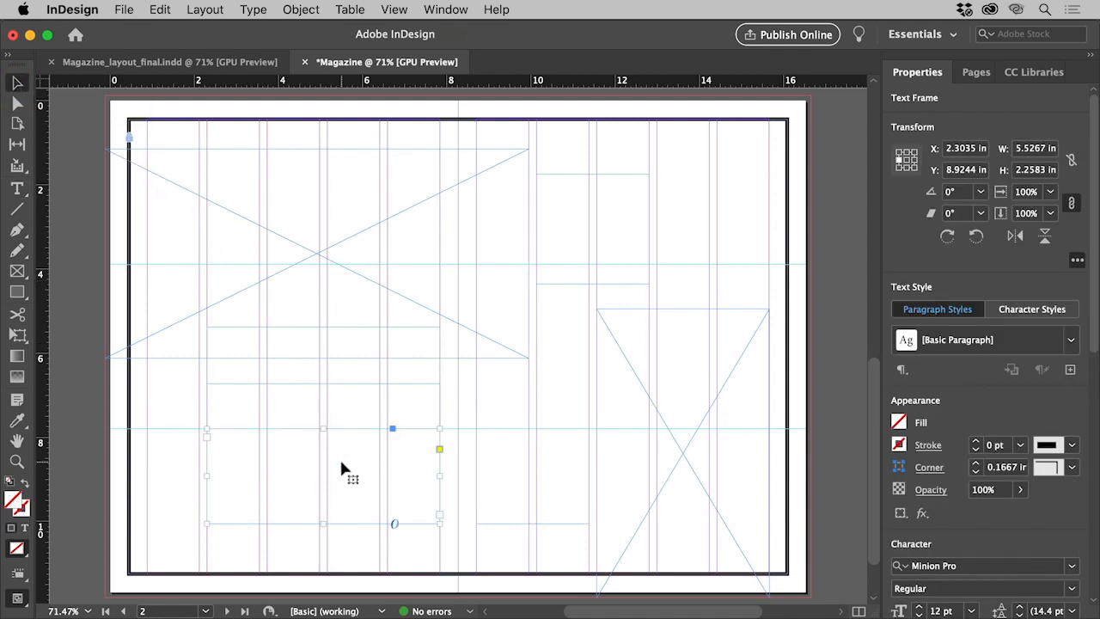
mouse_move(354, 494)
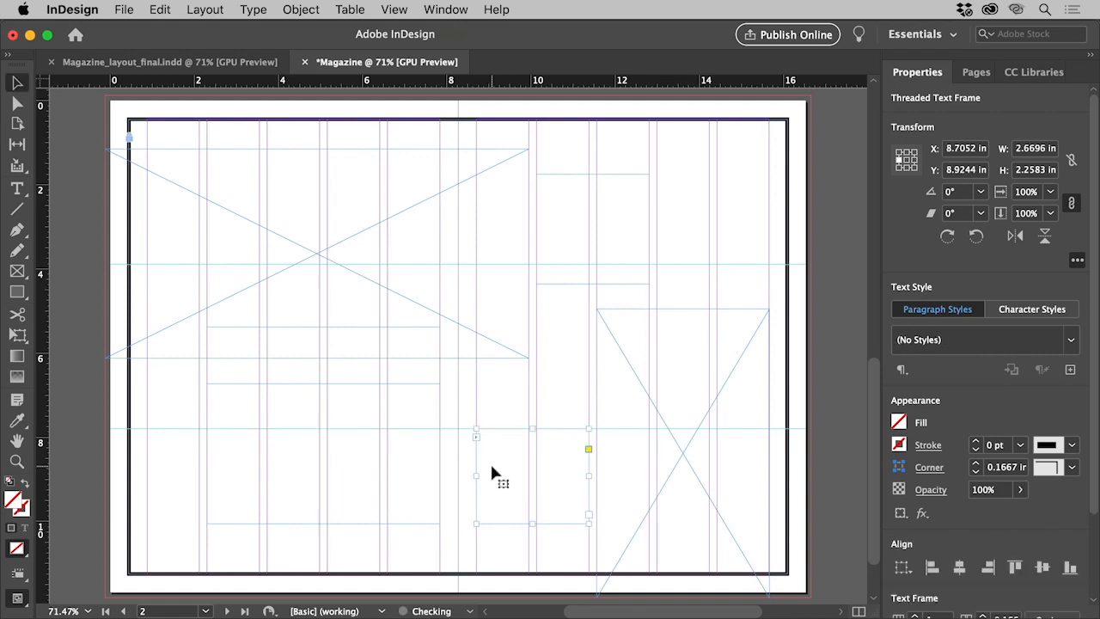
right_click(493, 472)
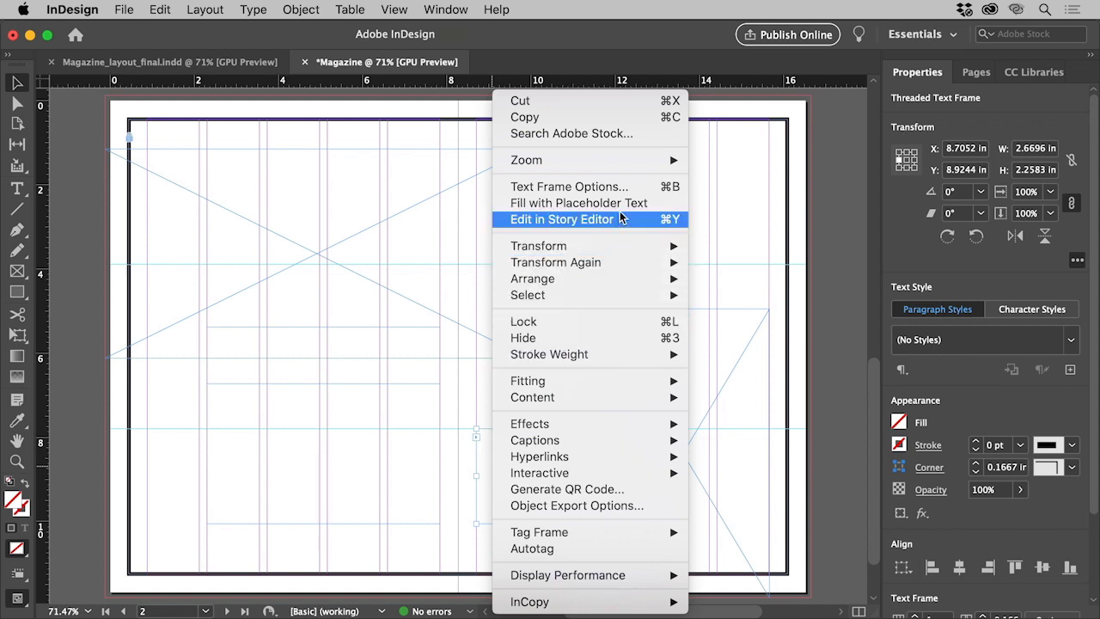
click(579, 203)
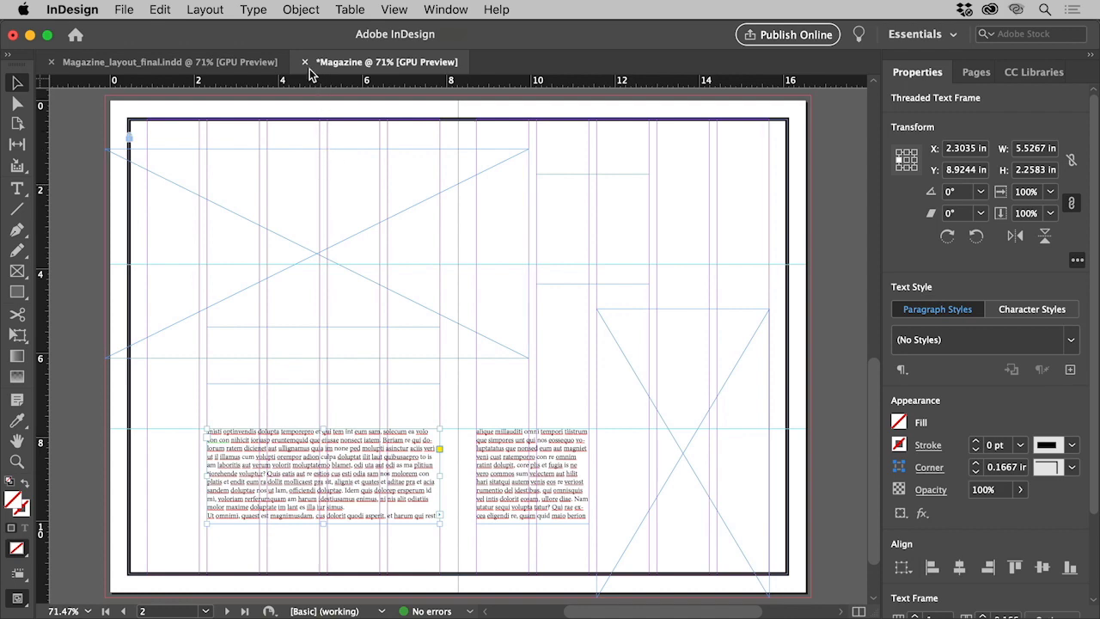
Step: Give the left body text frame 4 columns with a 0.1875 in gutter
click(301, 10)
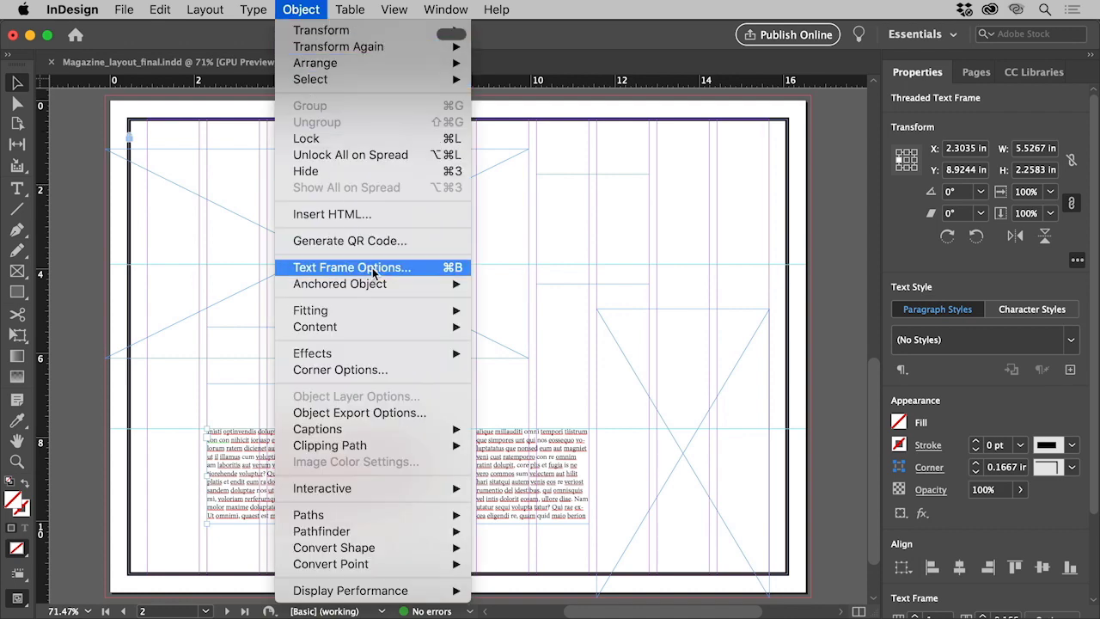
click(352, 267)
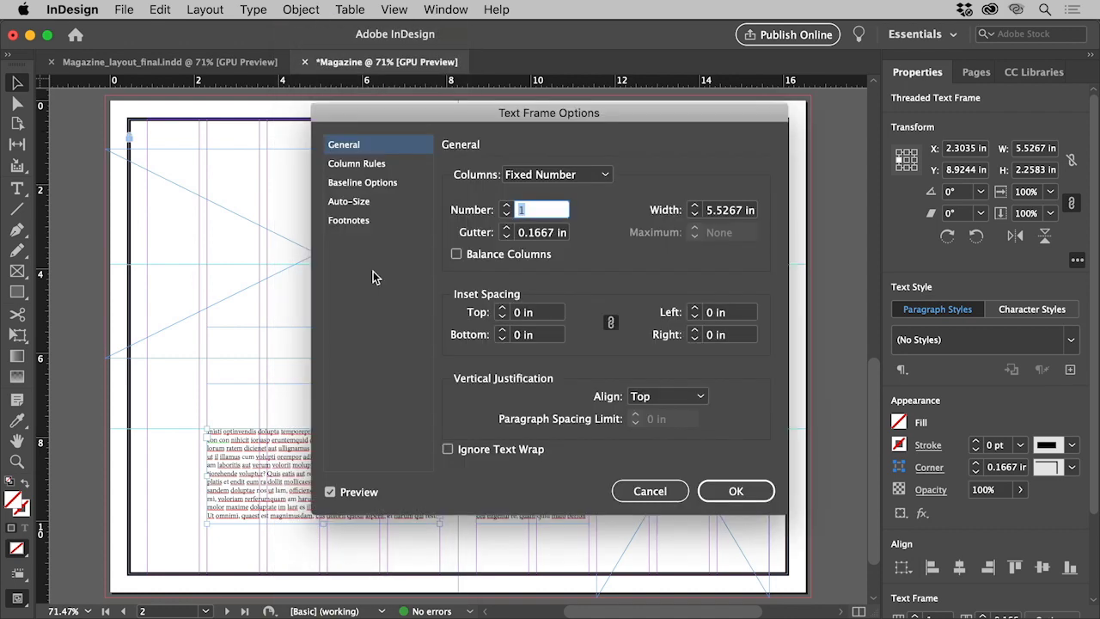
click(504, 210)
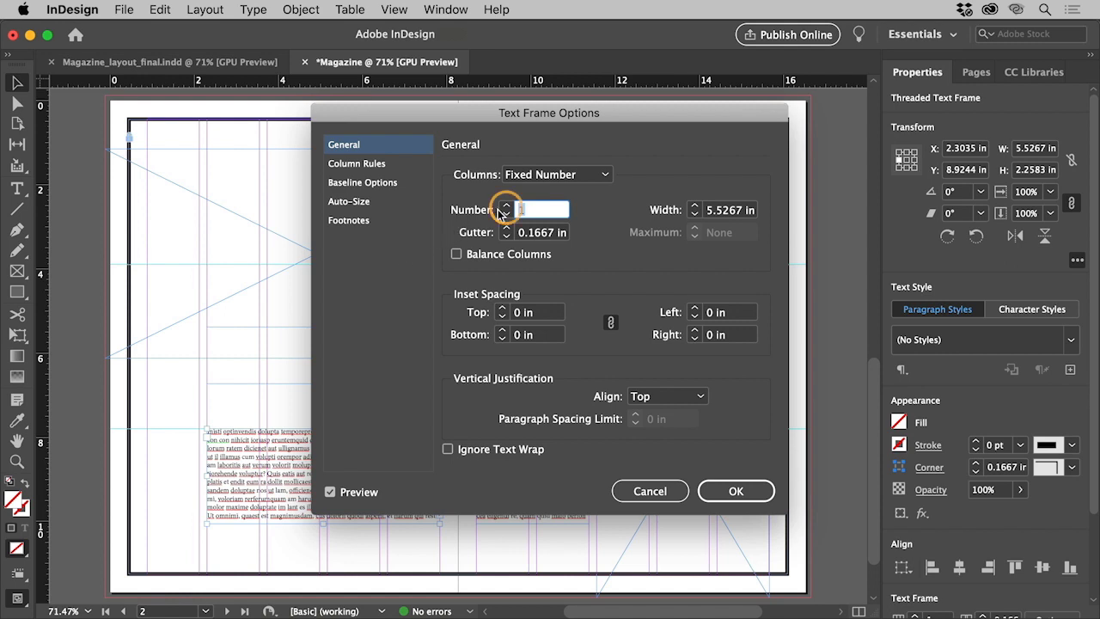
click(503, 205)
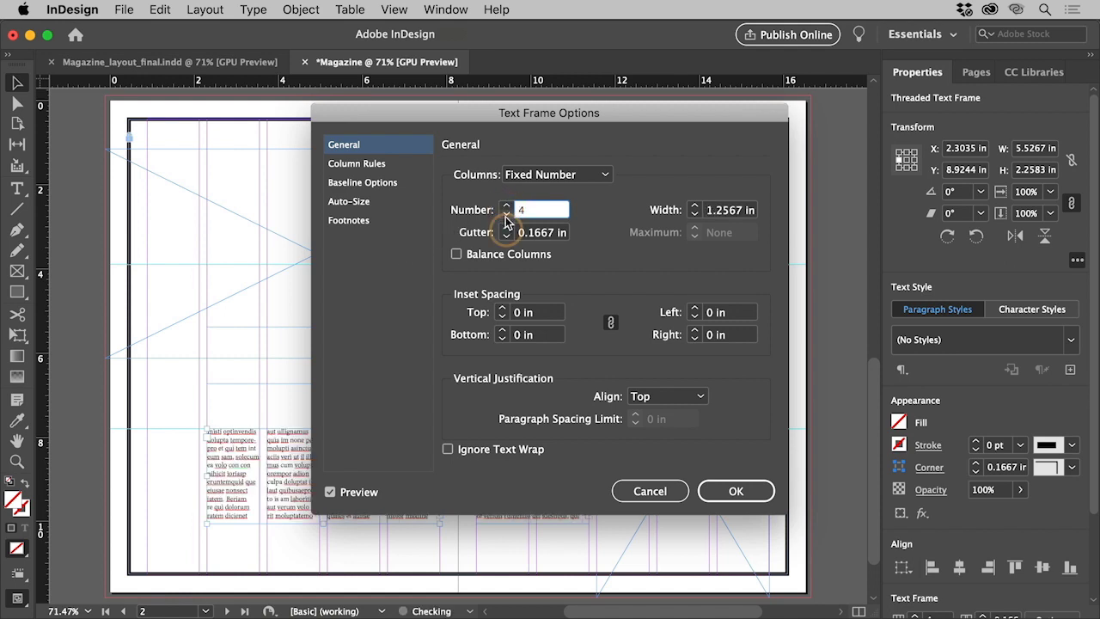
click(501, 228)
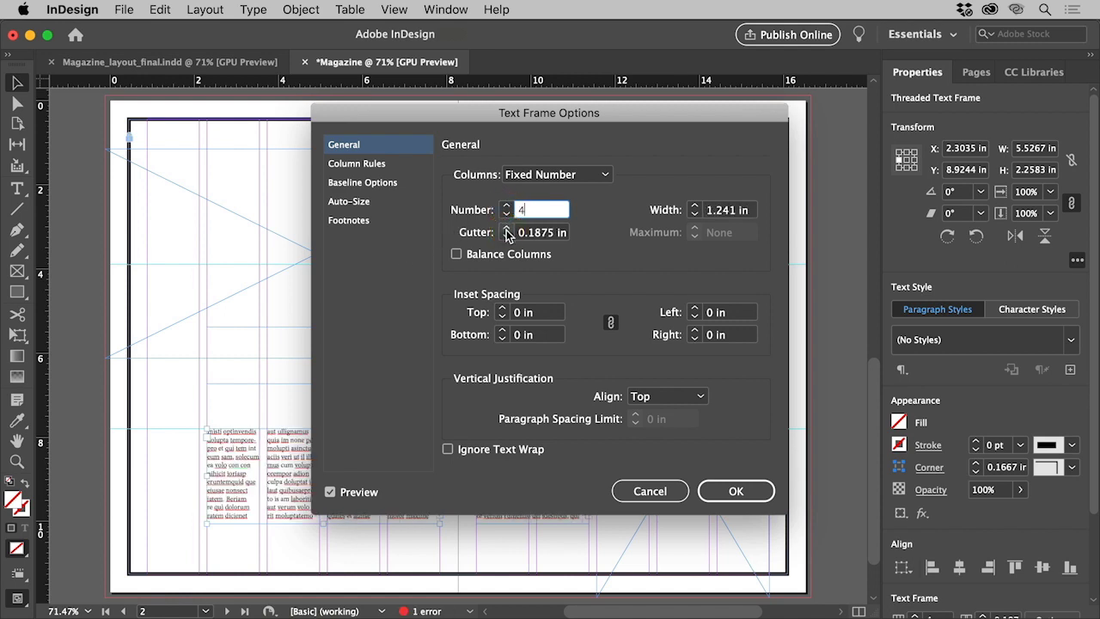
click(736, 490)
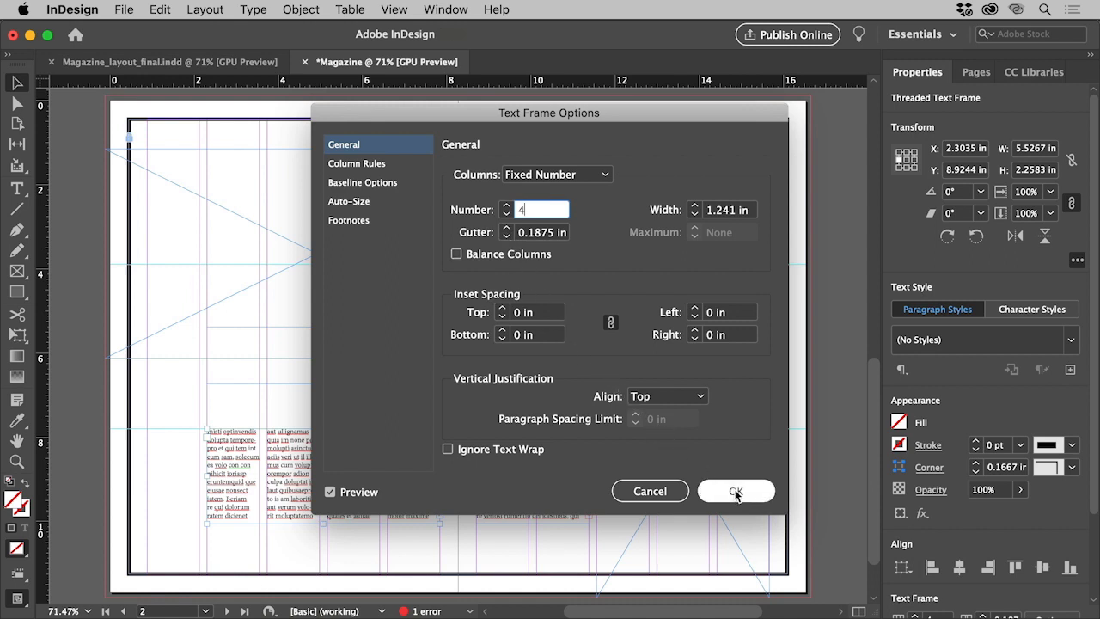
click(736, 491)
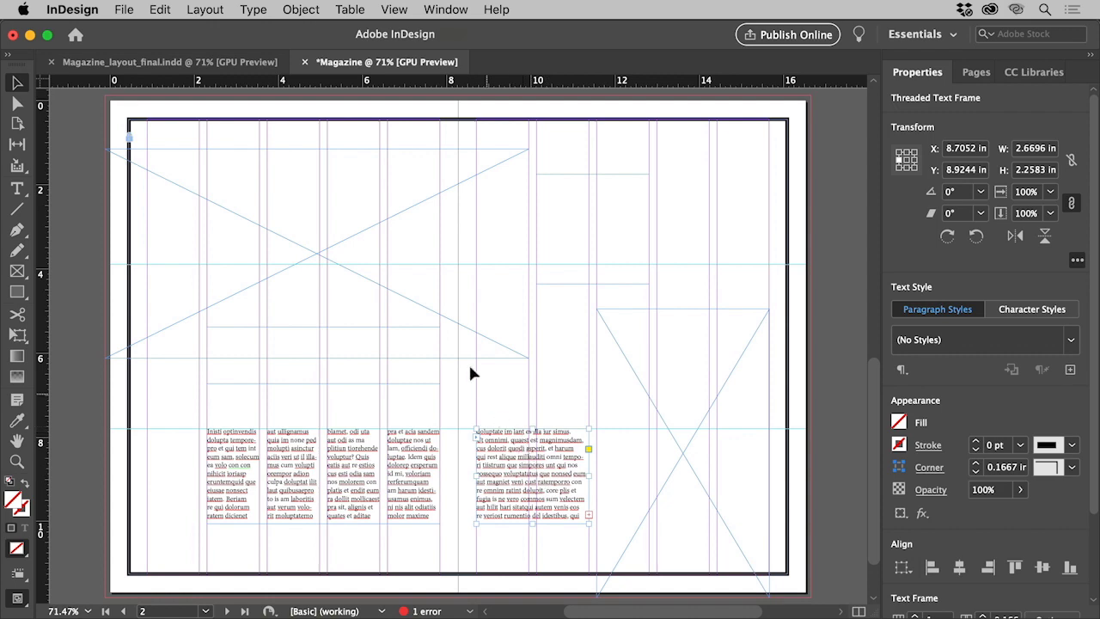
Step: Set the right body frame to 2 columns, then select the quote frame in Magazine_layout_final.indd
click(301, 9)
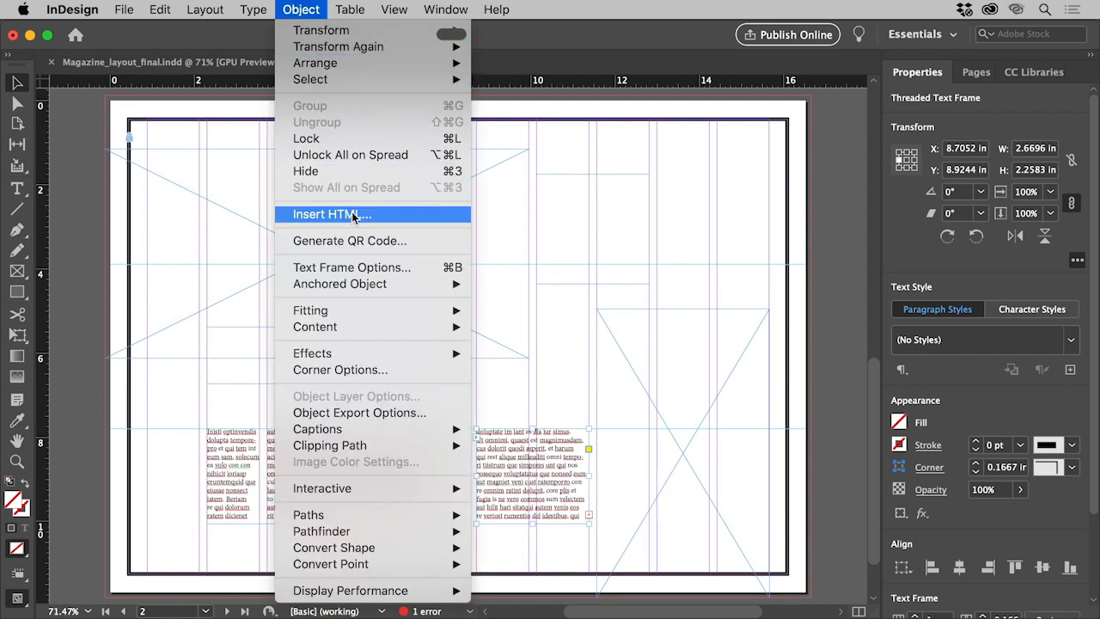
click(351, 267)
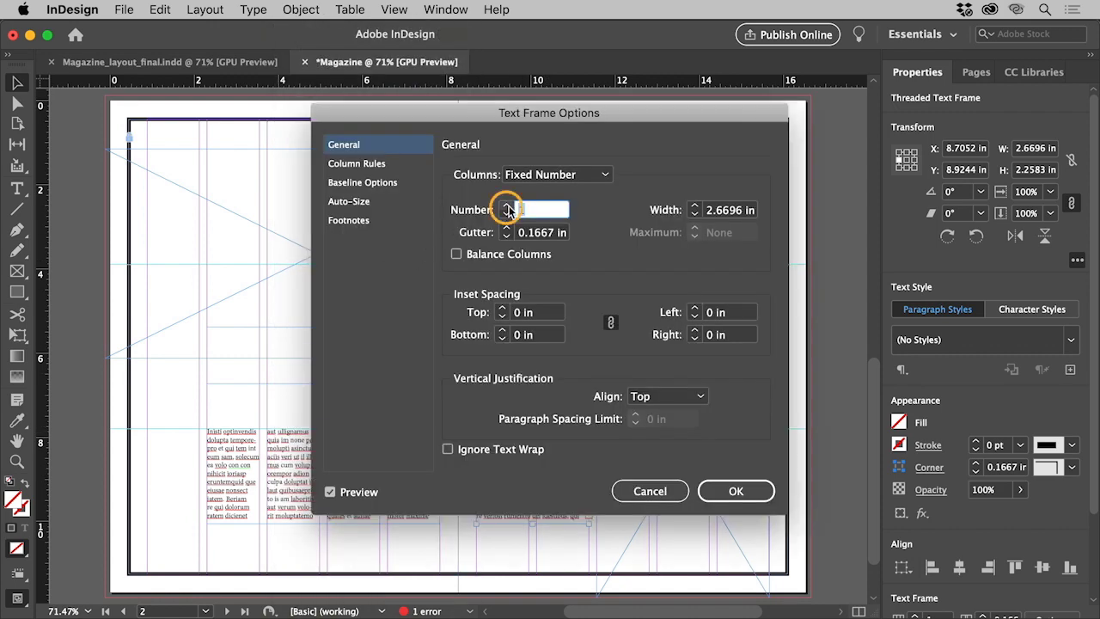
click(504, 206)
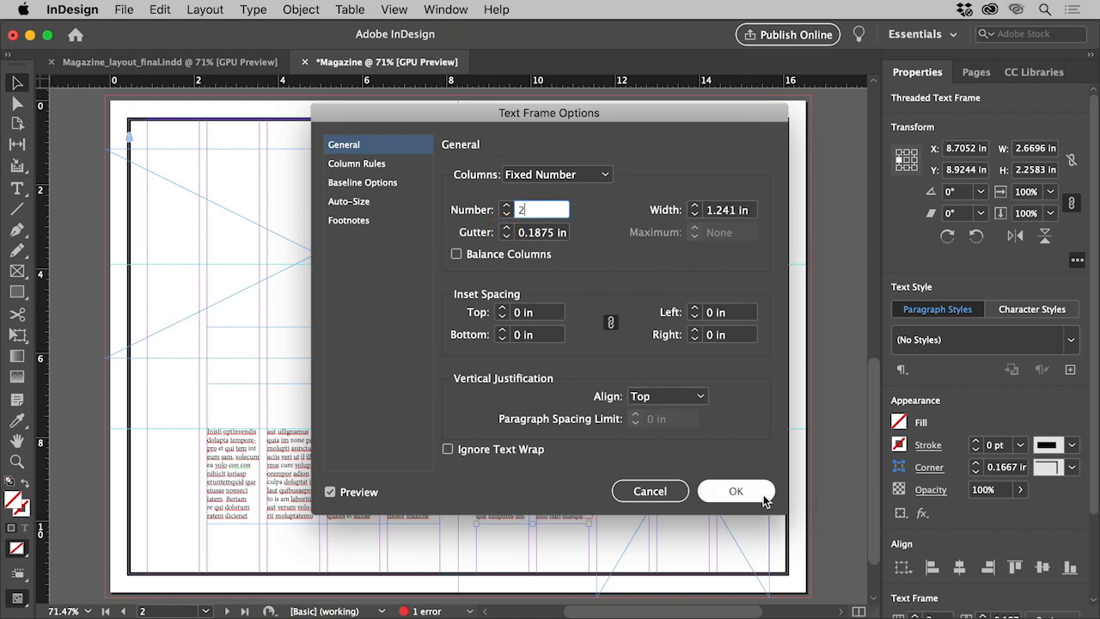
click(736, 490)
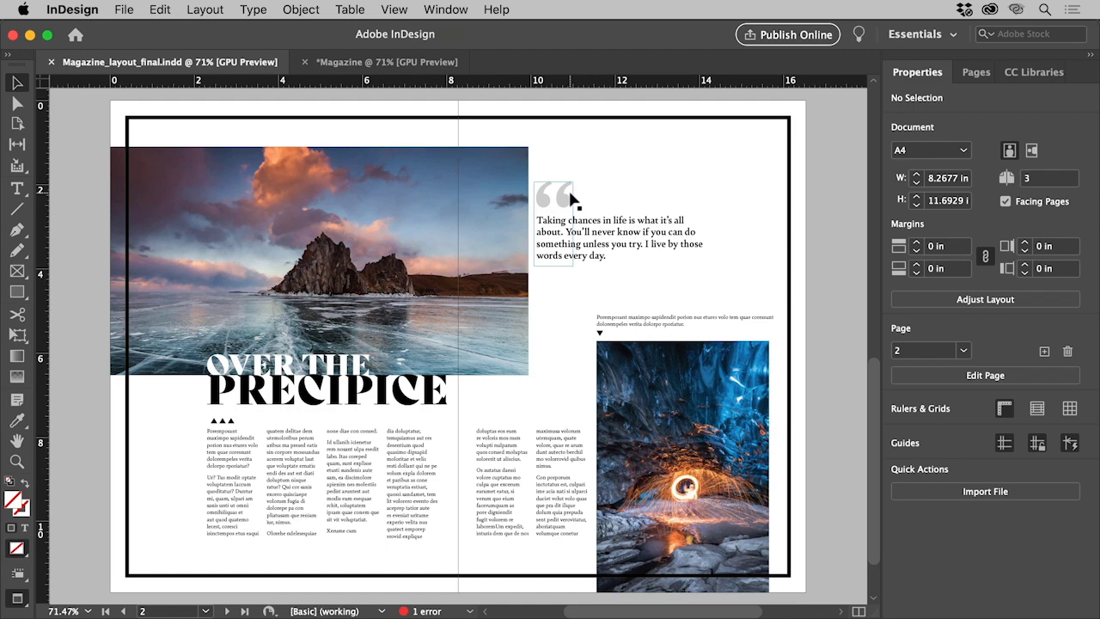
click(567, 241)
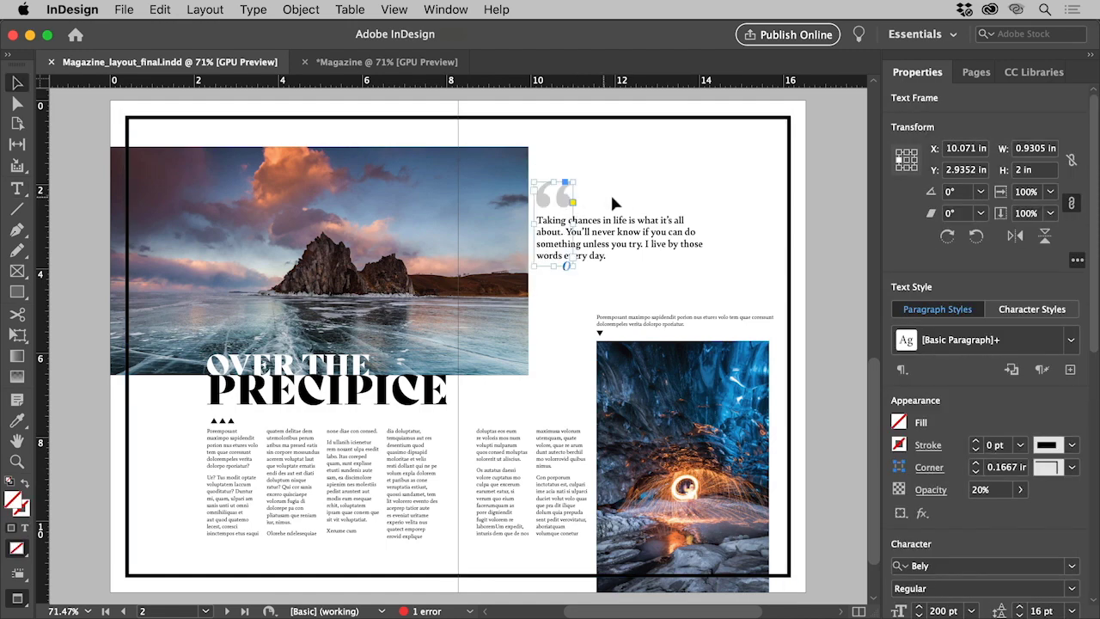